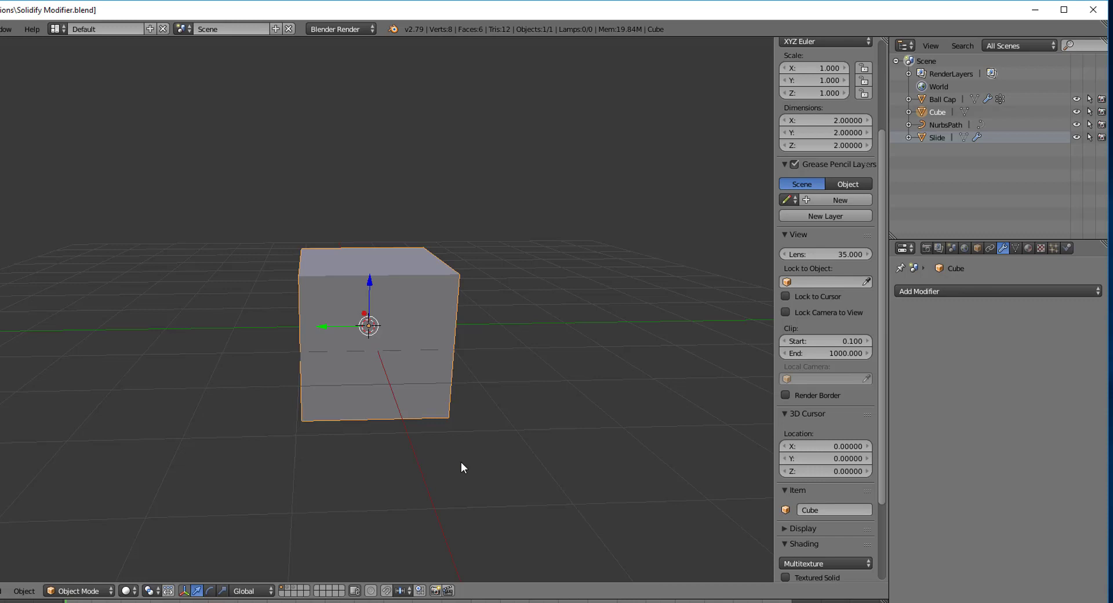
pyautogui.moveTo(1070, 380)
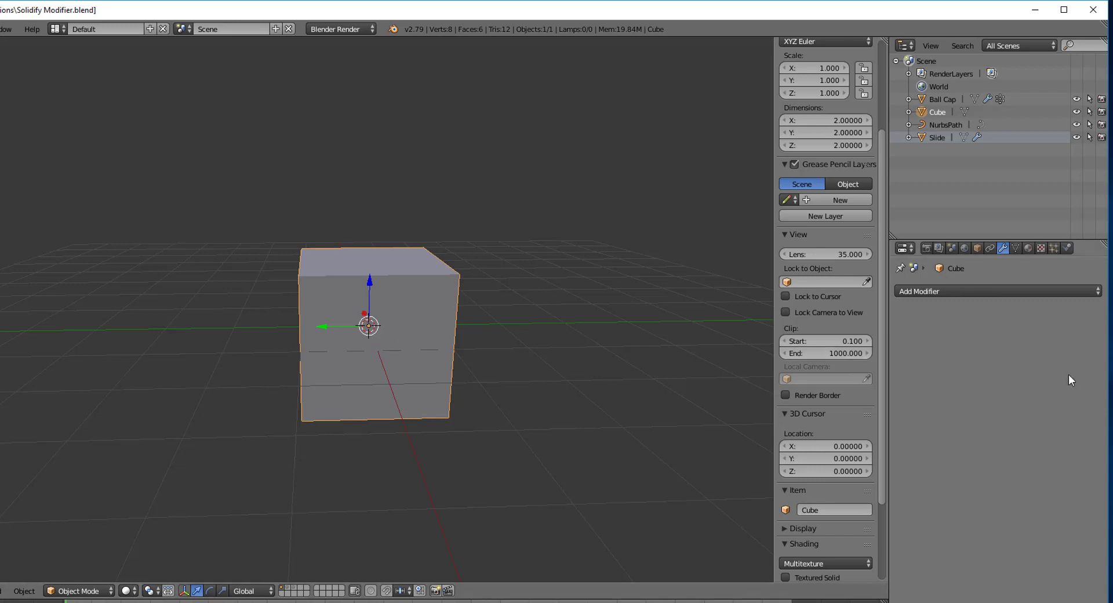
# Step: Add a Solidify modifier from the Generate list to the cube at default settings
pyautogui.click(920, 291)
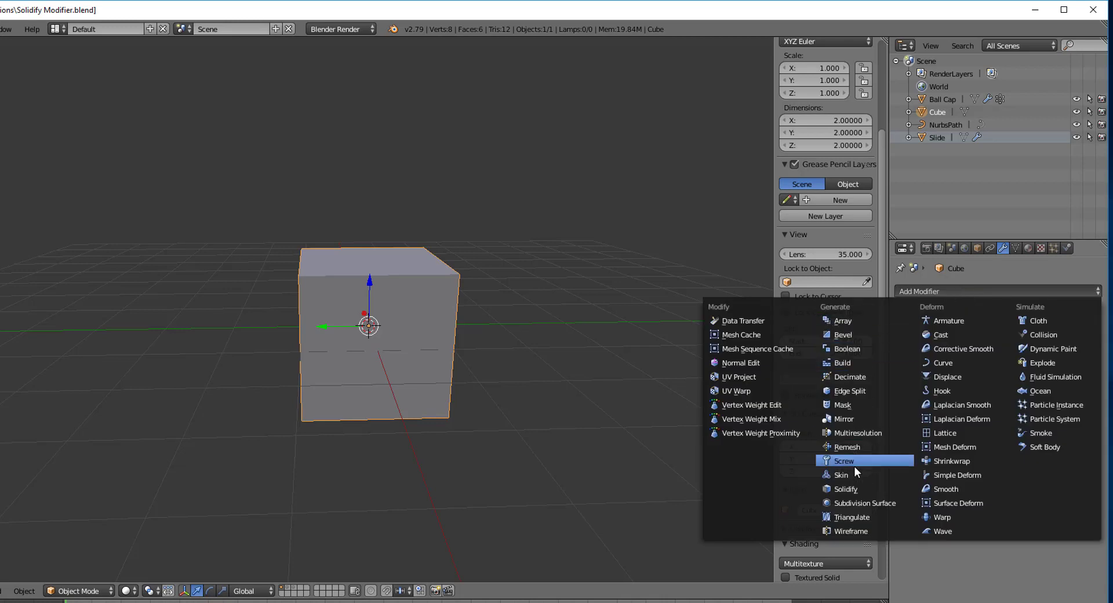
pyautogui.click(841, 489)
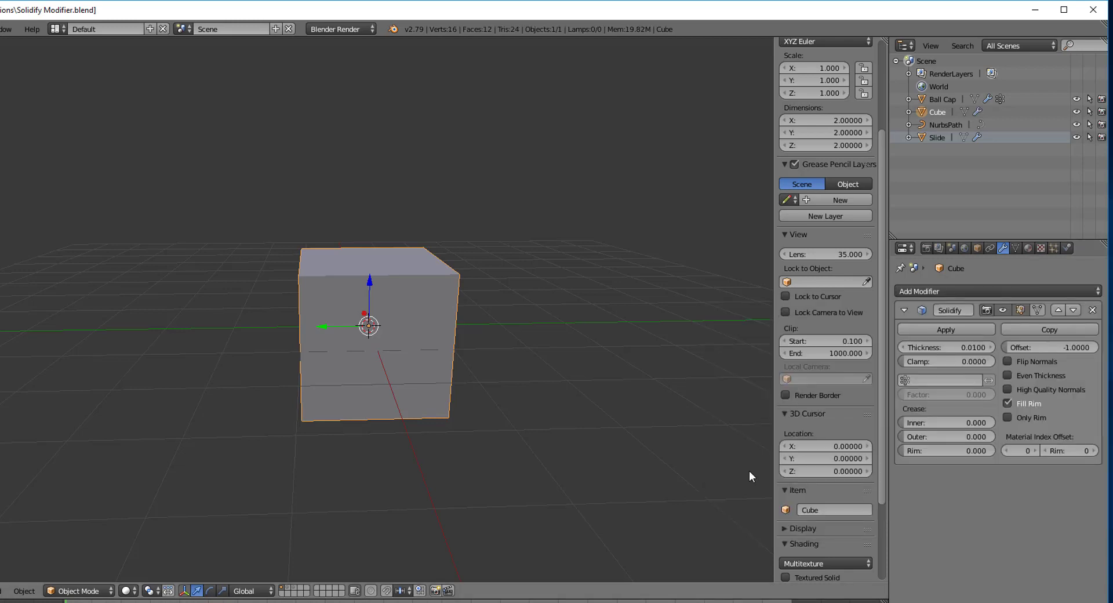
pyautogui.moveTo(511, 357)
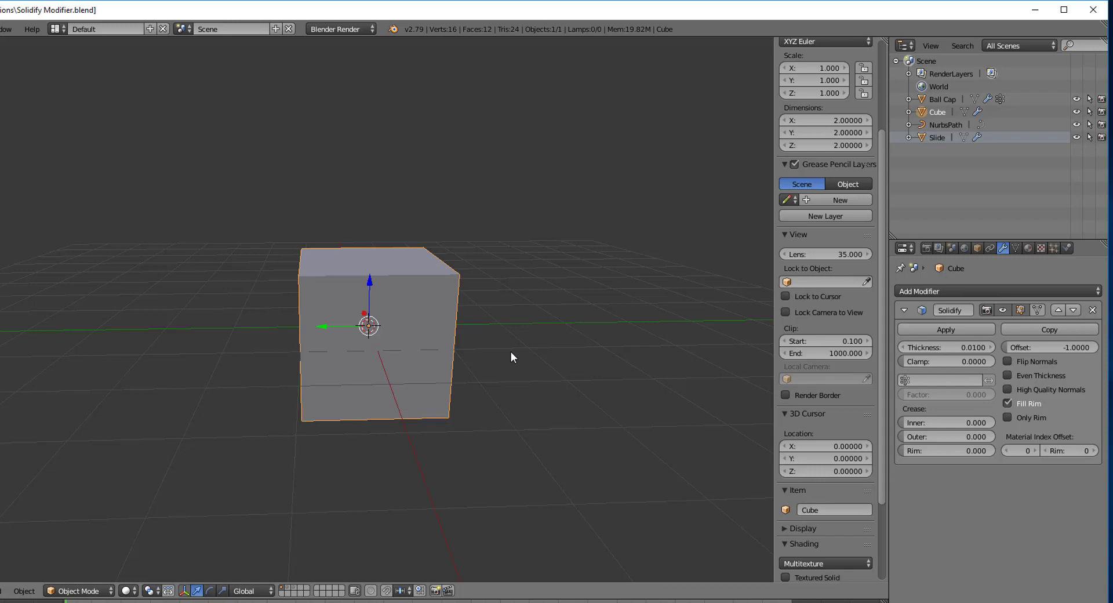
pyautogui.moveTo(467, 307)
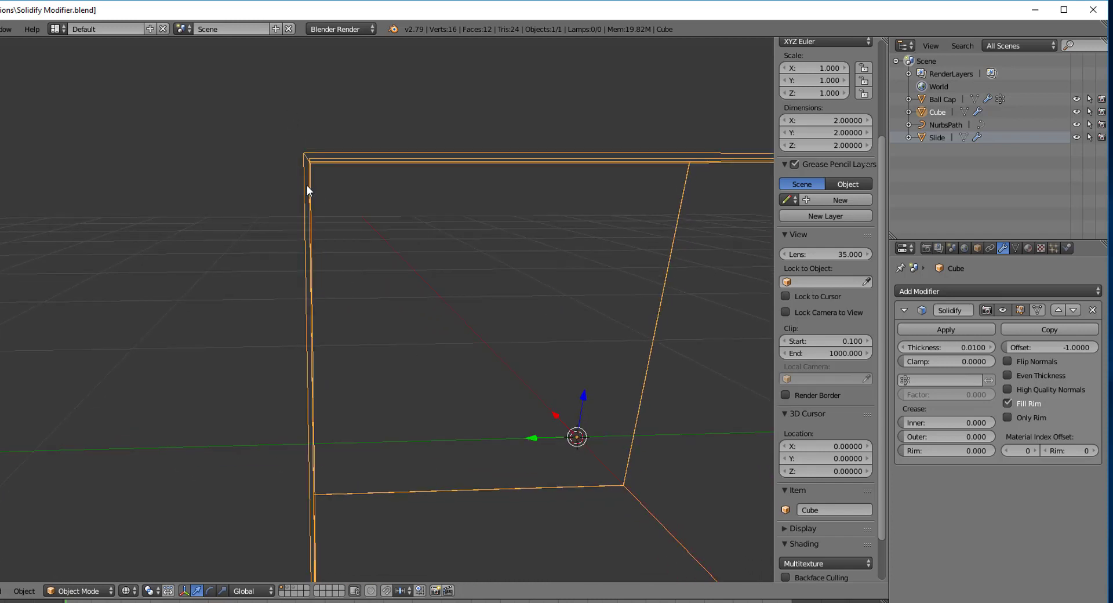
pyautogui.moveTo(303, 280)
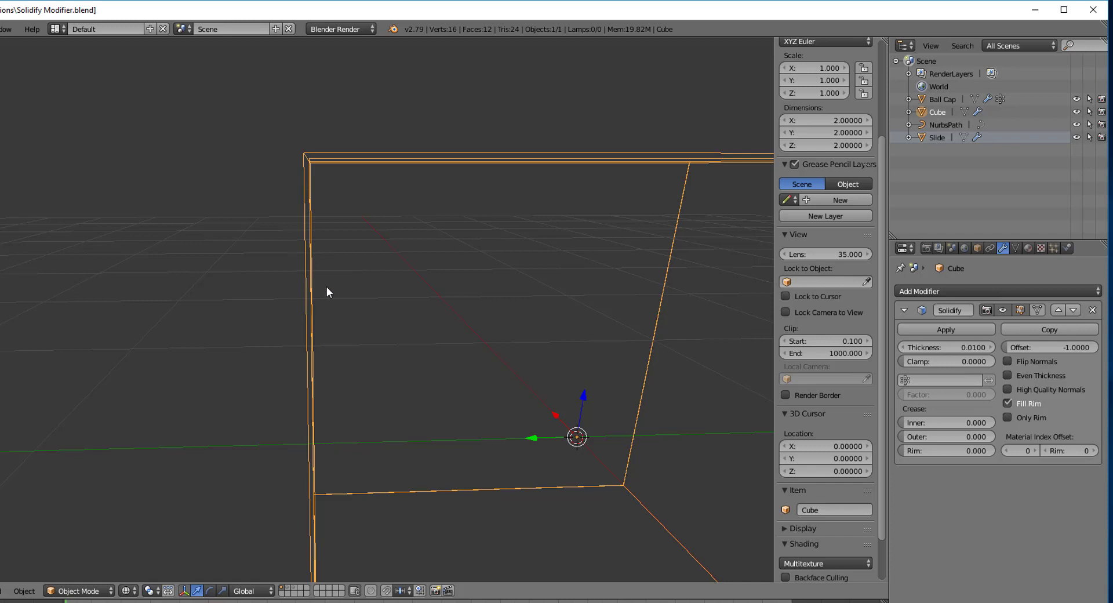
pyautogui.moveTo(474, 136)
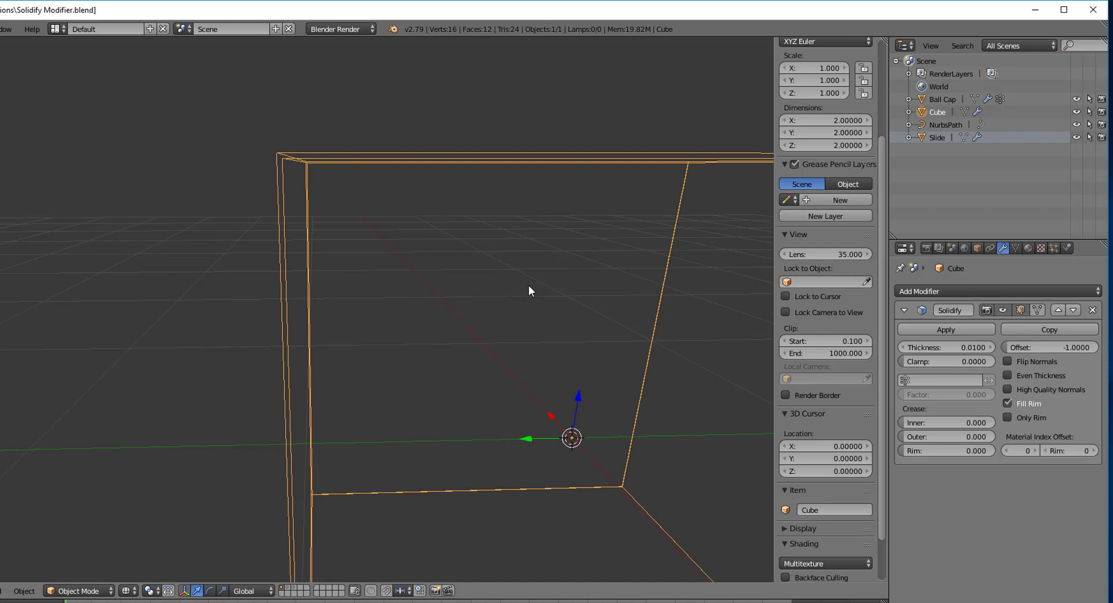
pyautogui.moveTo(438, 408)
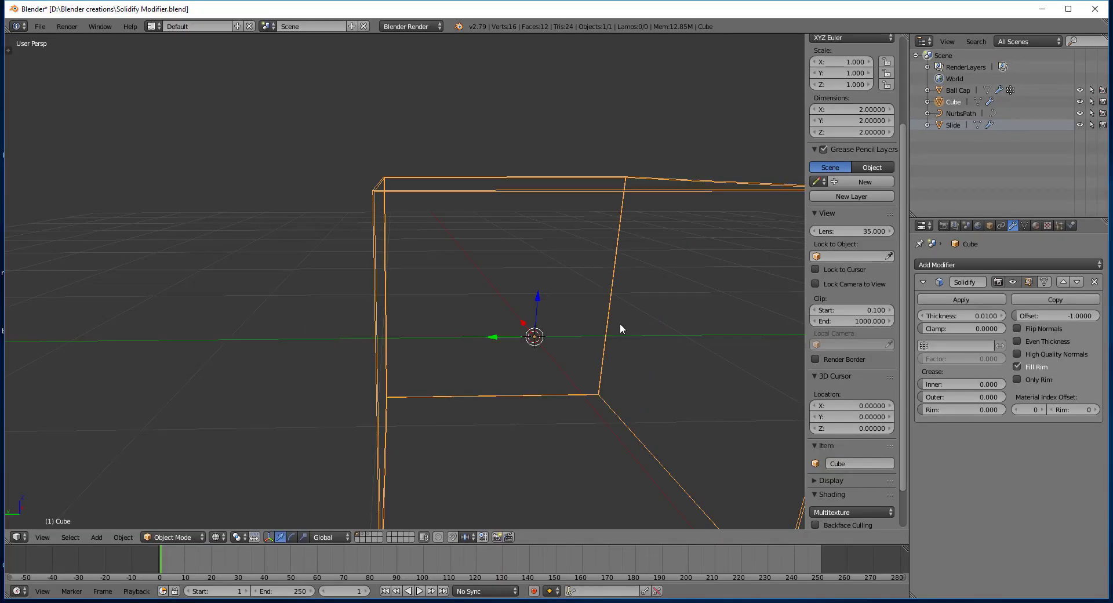
pyautogui.moveTo(946, 315)
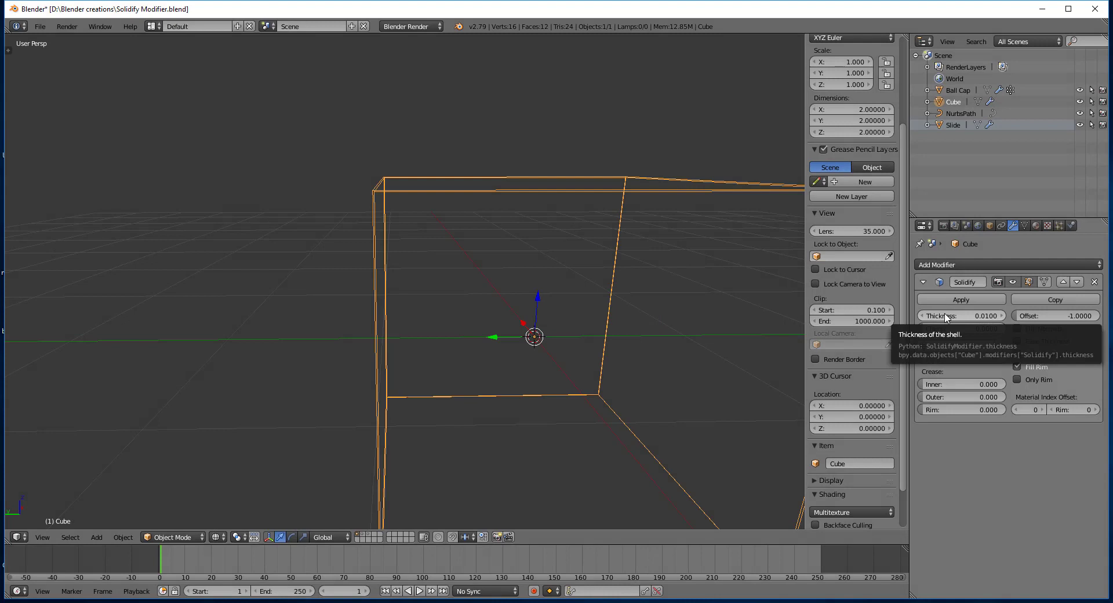
pyautogui.moveTo(957, 317)
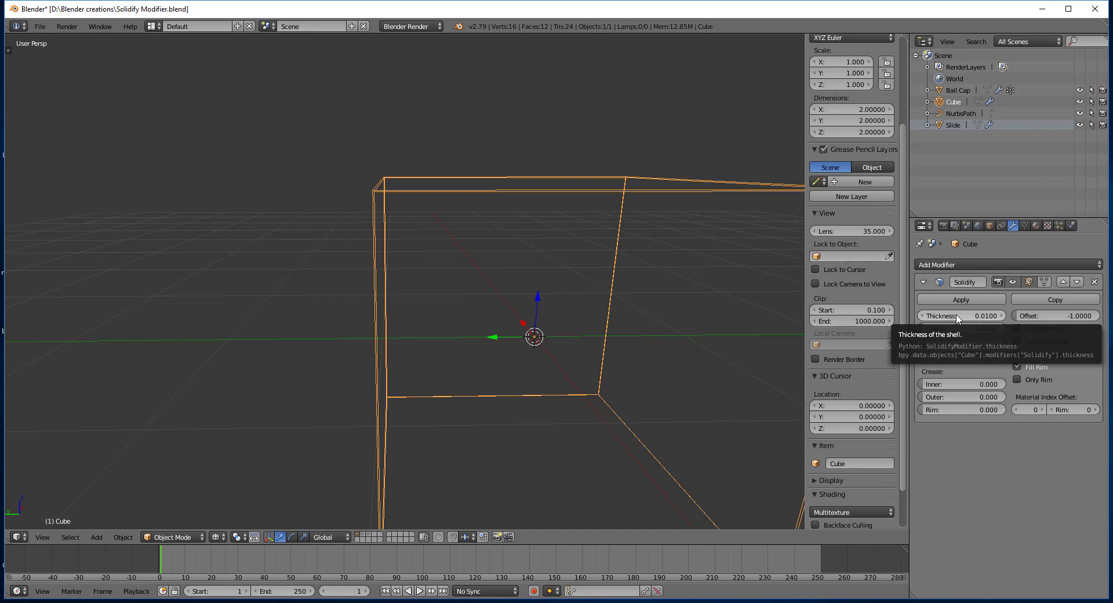
# Step: Try several Solidify thickness values on the cube, settling at 0.236
pyautogui.moveTo(962, 315); pyautogui.dragTo(994, 315)
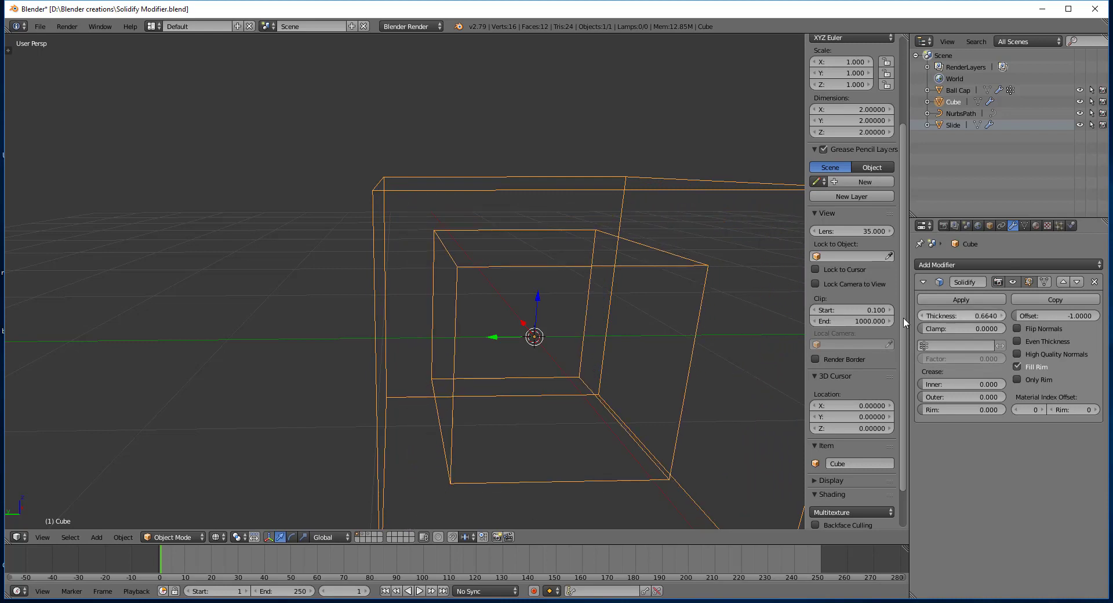
pyautogui.moveTo(470, 290)
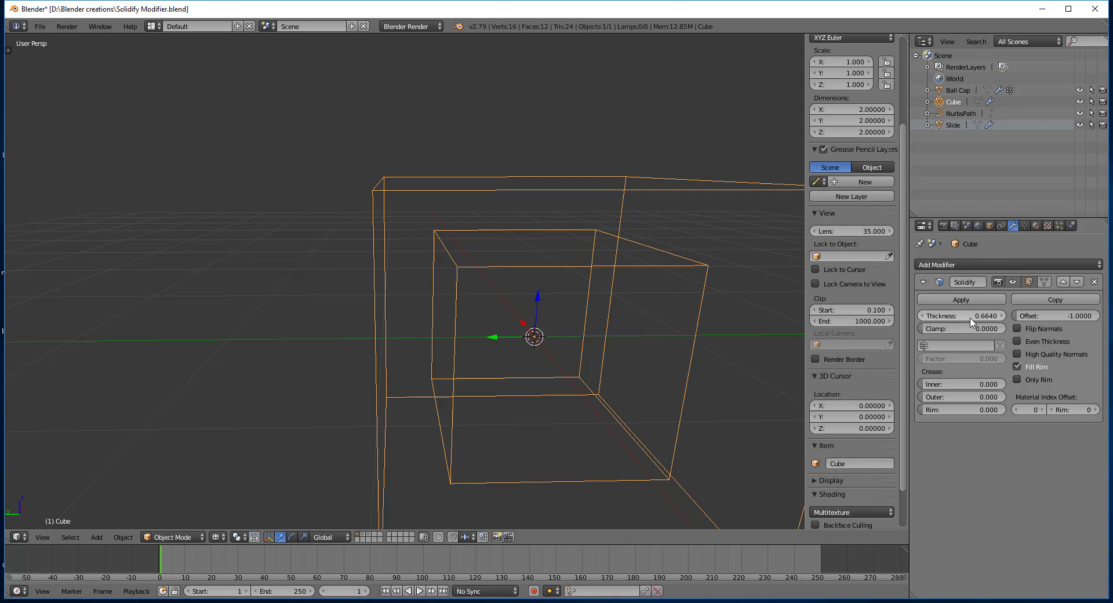
pyautogui.moveTo(959, 315); pyautogui.dragTo(980, 316)
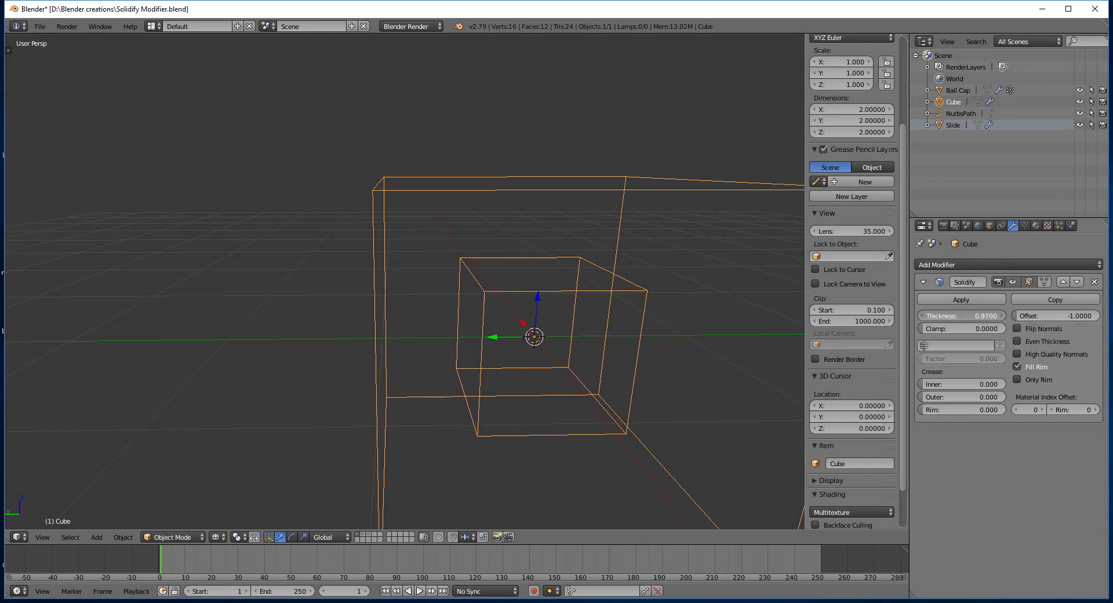
pyautogui.moveTo(961, 315); pyautogui.dragTo(1008, 316)
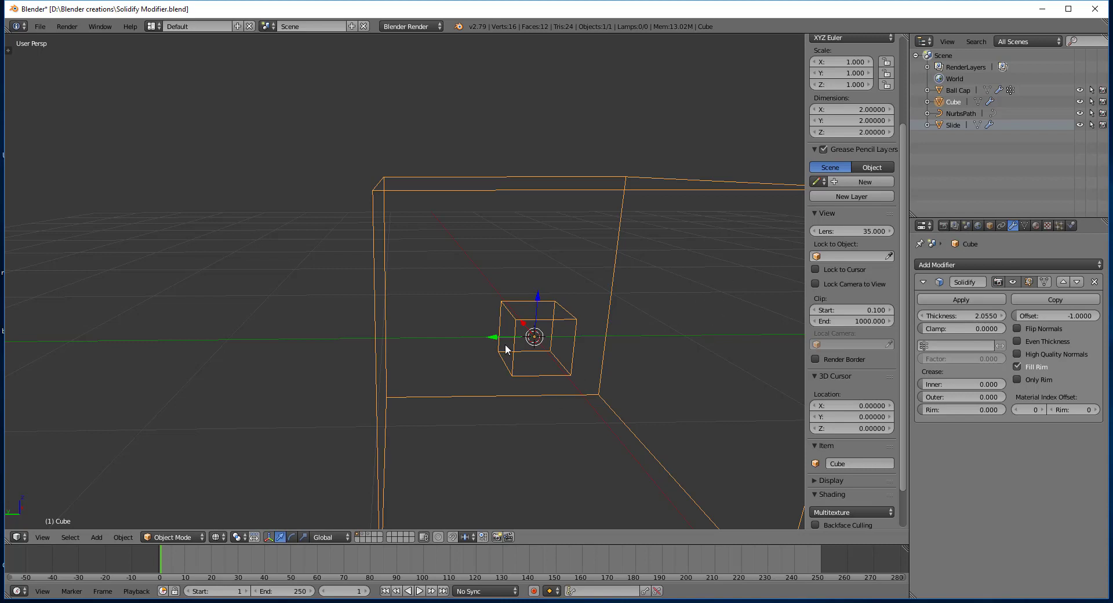
pyautogui.moveTo(1000, 334)
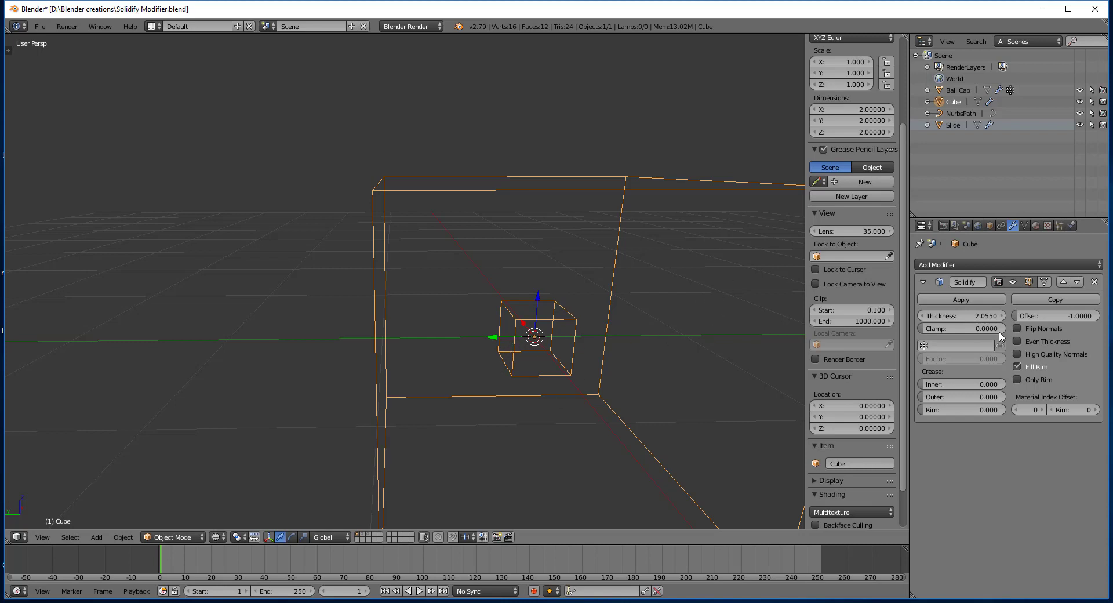
pyautogui.moveTo(961, 316); pyautogui.dragTo(972, 315)
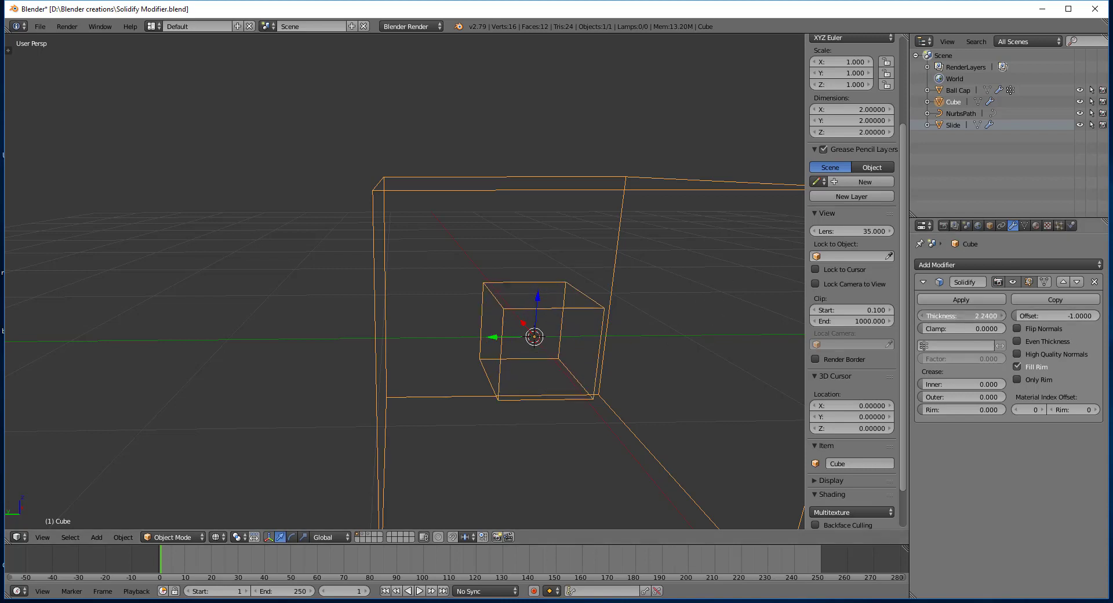
pyautogui.moveTo(961, 316); pyautogui.dragTo(1009, 316)
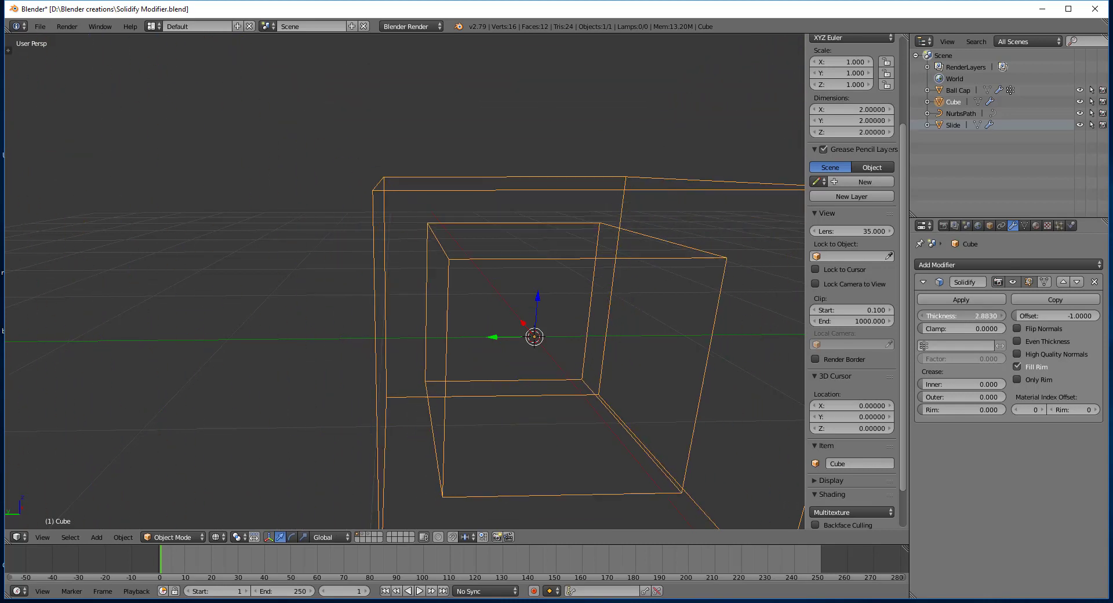
pyautogui.moveTo(994, 315); pyautogui.dragTo(945, 316)
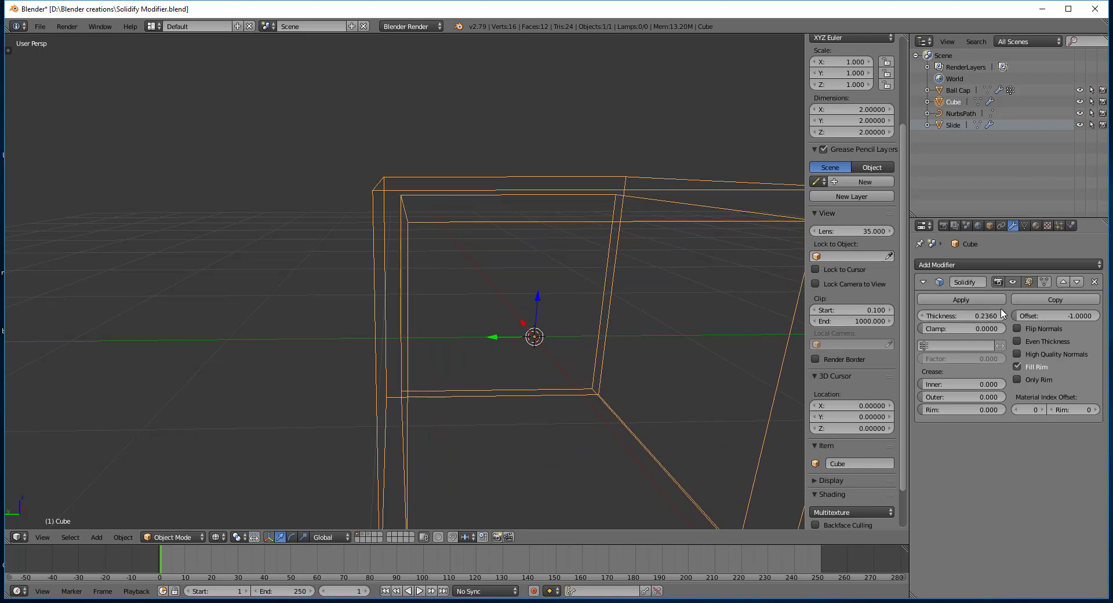
pyautogui.moveTo(1021, 321)
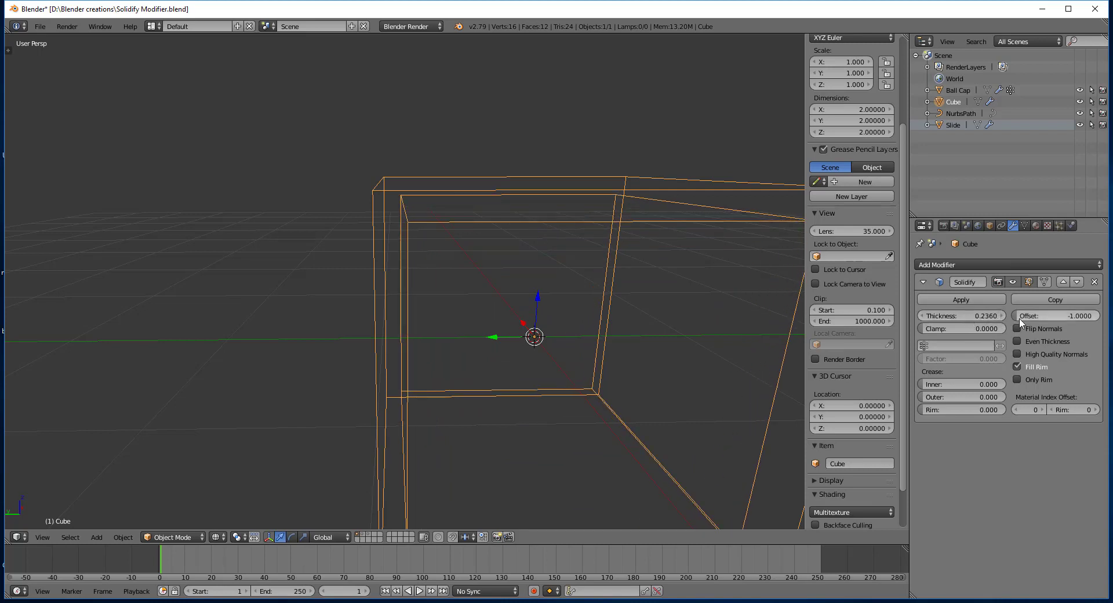
pyautogui.moveTo(1055, 315)
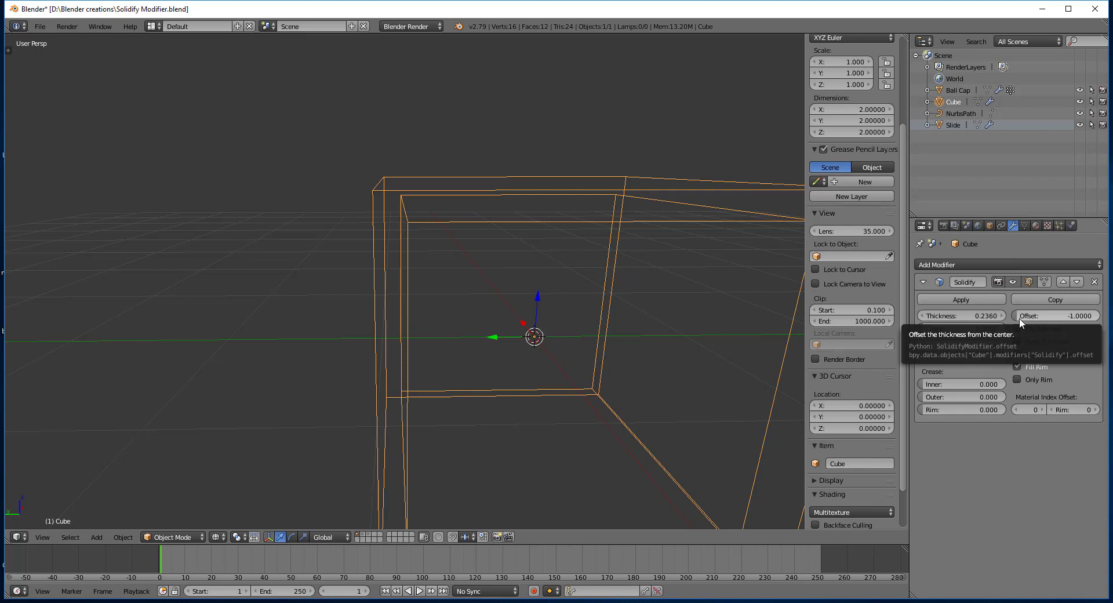
pyautogui.moveTo(370, 181)
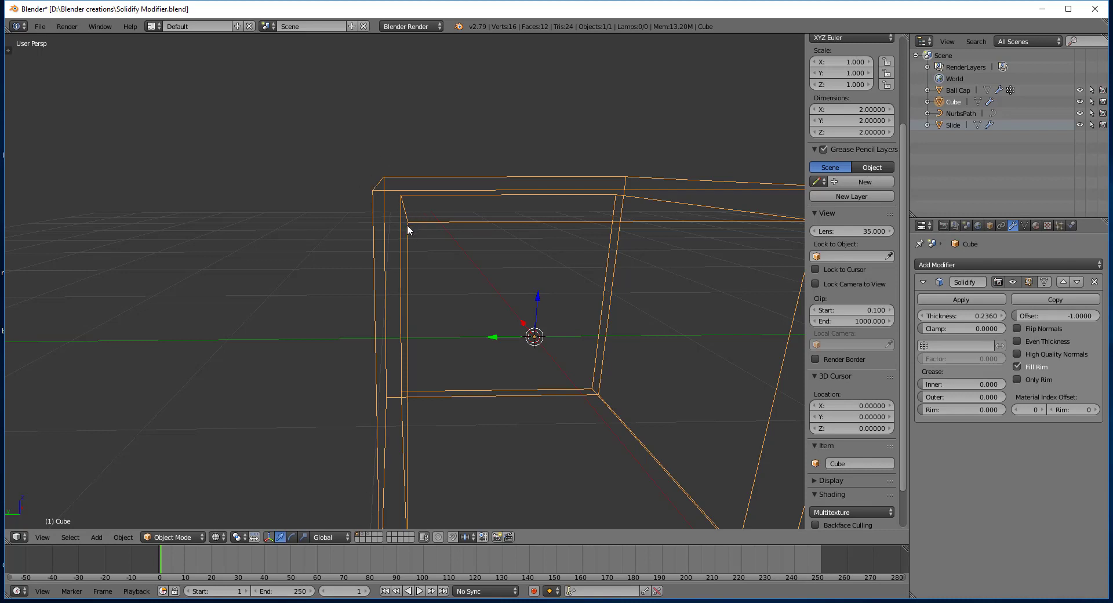
pyautogui.moveTo(1055, 315)
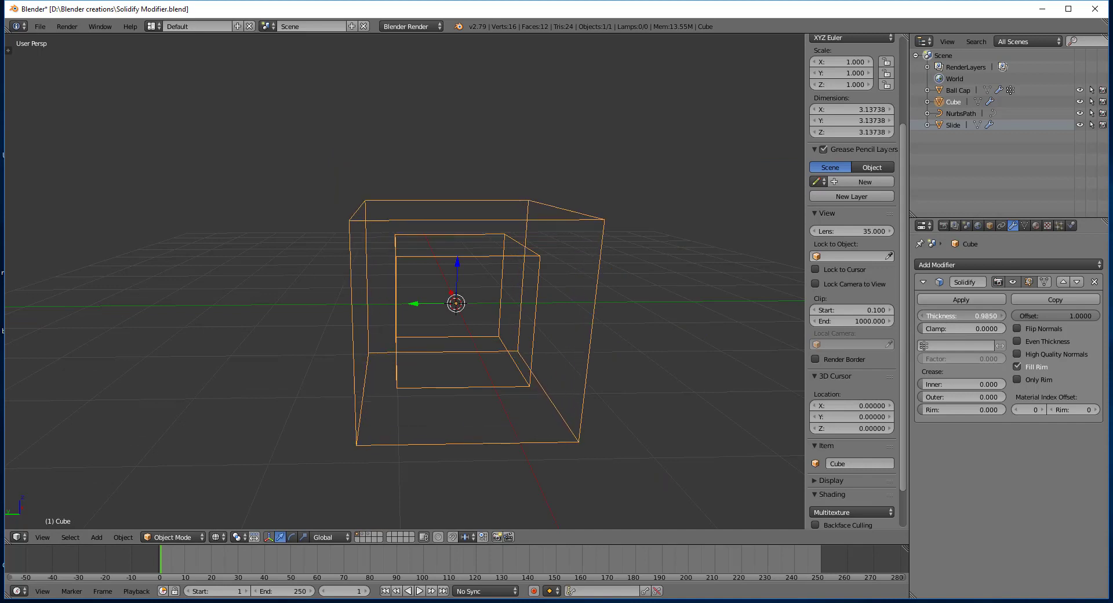
# Step: Thicken the outward shell, then set Offset back to -1 and thickness to 0.363
pyautogui.moveTo(962, 316); pyautogui.dragTo(977, 316)
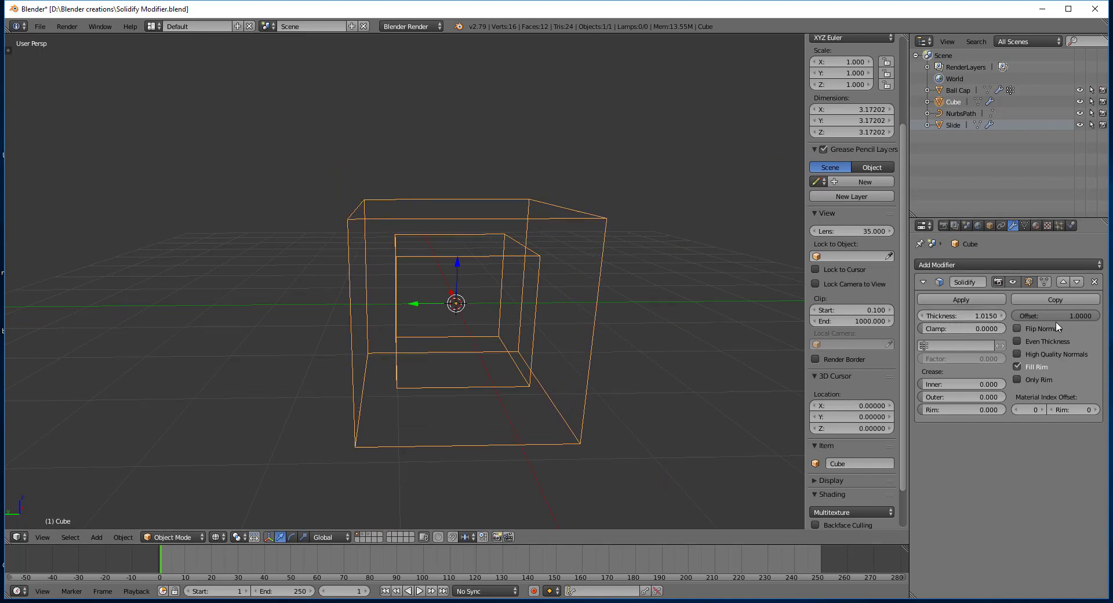
pyautogui.click(1055, 316)
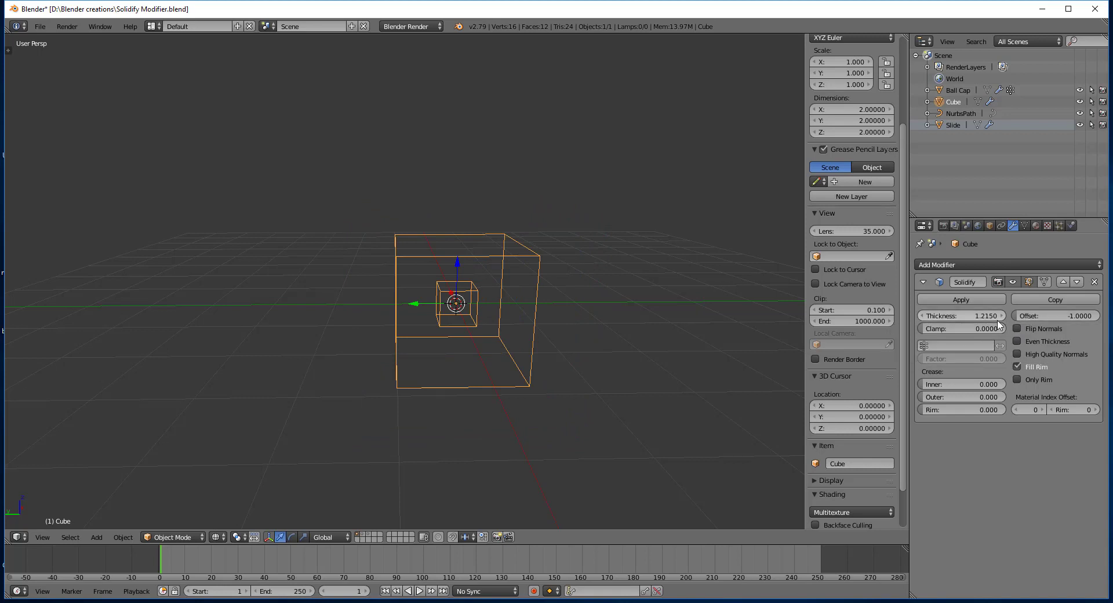
pyautogui.moveTo(961, 315); pyautogui.dragTo(951, 315)
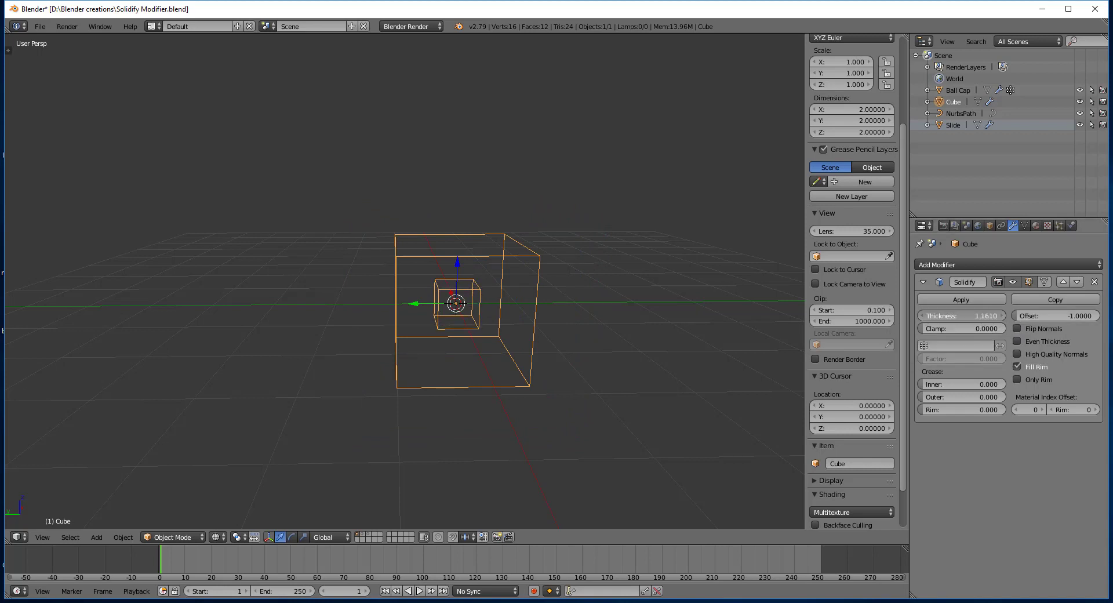
pyautogui.moveTo(980, 316); pyautogui.dragTo(951, 315)
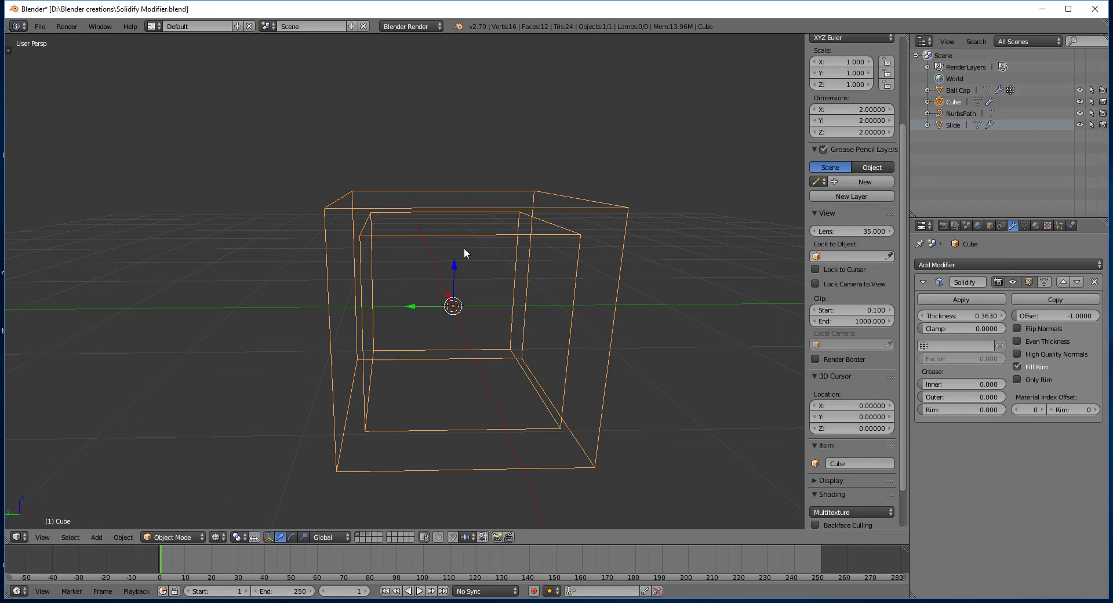
# Step: Switch the cube into Edit Mode
pyautogui.press('Tab')
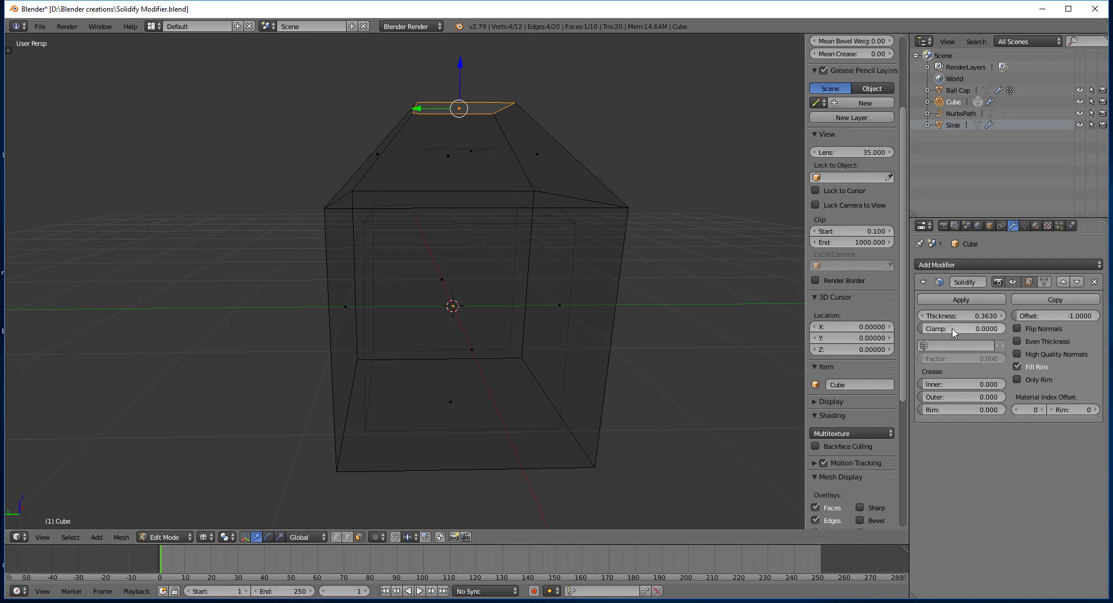
pyautogui.moveTo(953, 329)
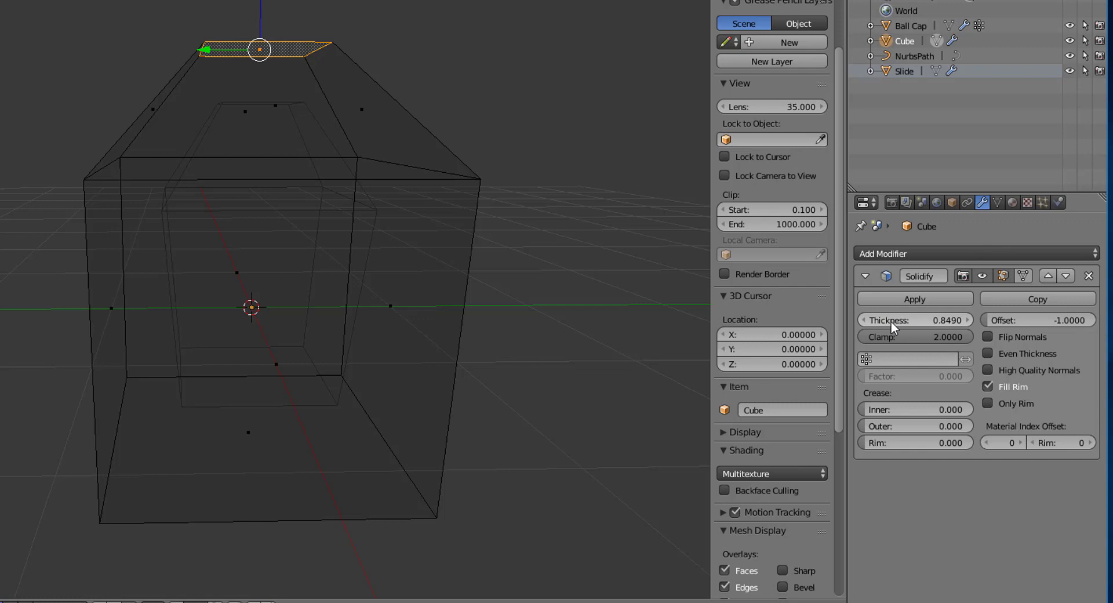
# Step: Vary the cube's shell thickness, set Clamp to 0, and settle thickness near 1.008
pyautogui.moveTo(888, 319); pyautogui.dragTo(944, 320)
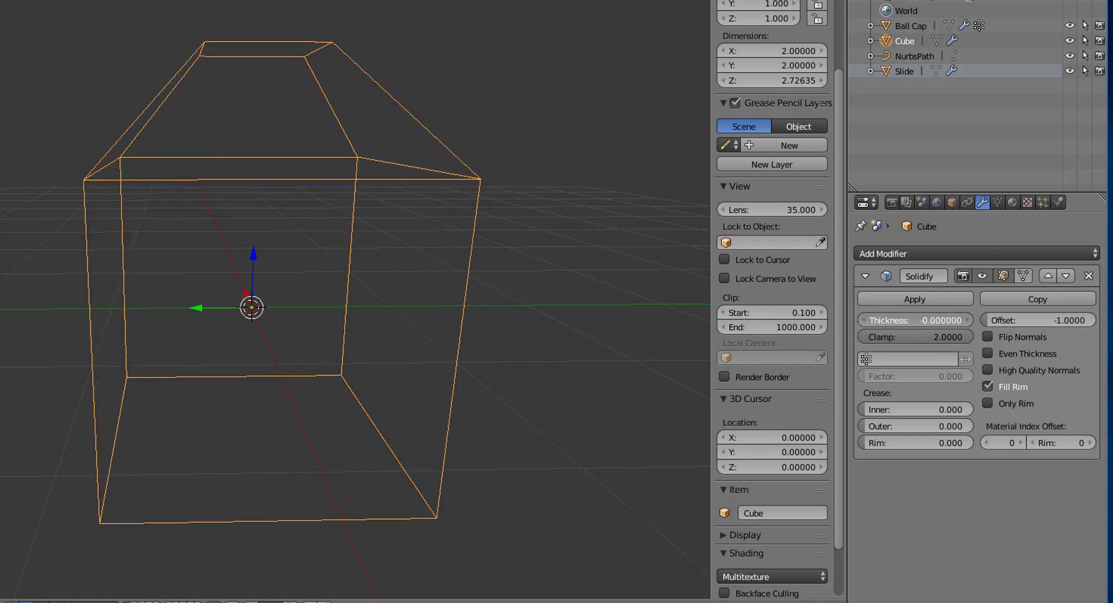
pyautogui.moveTo(888, 319); pyautogui.dragTo(937, 319)
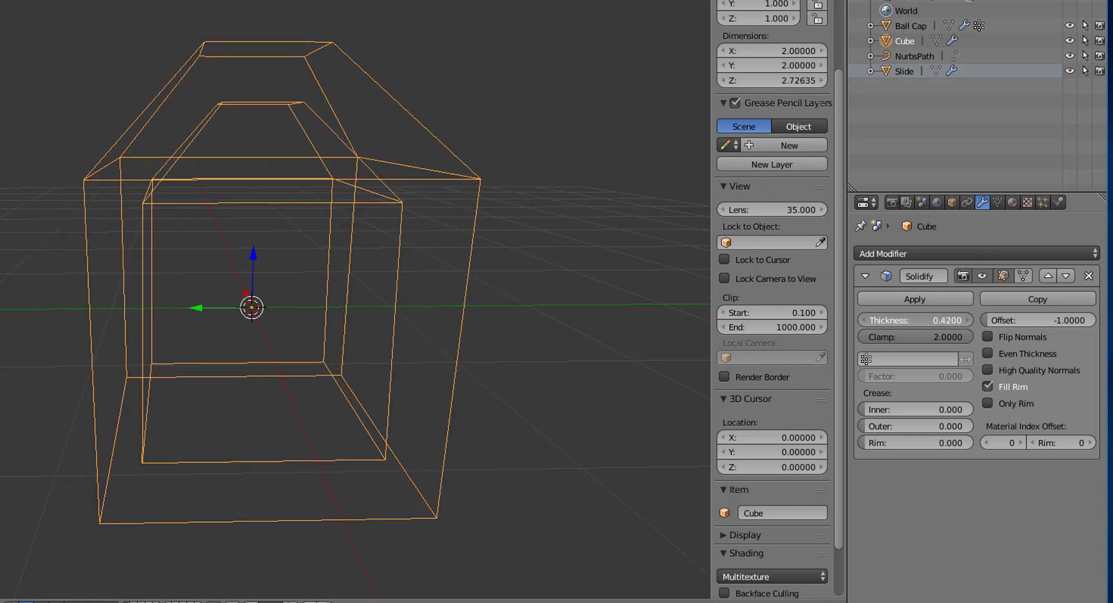
pyautogui.moveTo(915, 319); pyautogui.dragTo(948, 319)
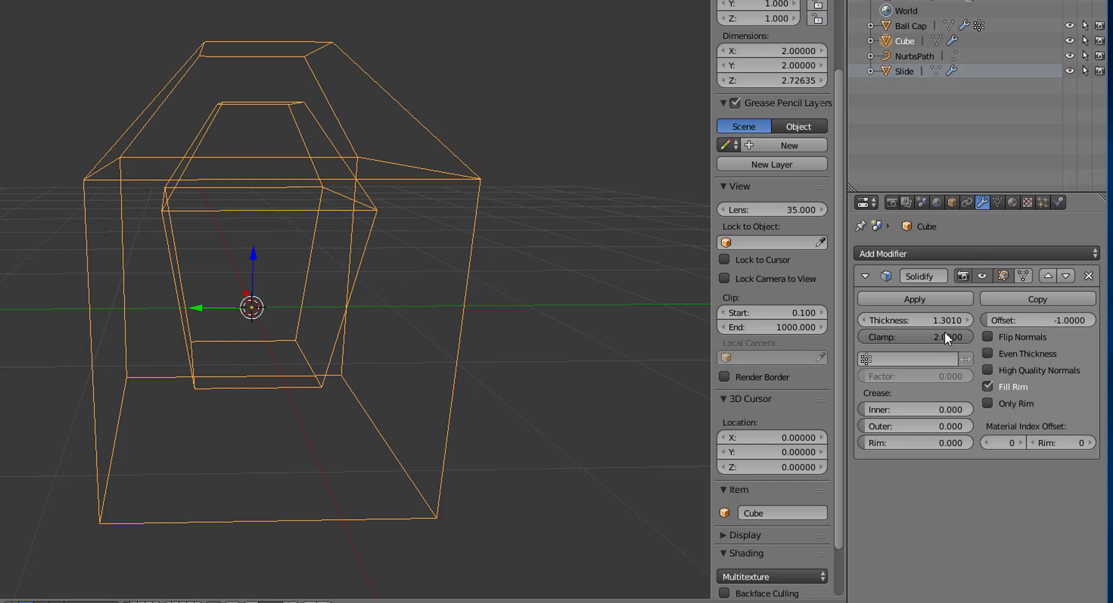
pyautogui.moveTo(936, 337); pyautogui.dragTo(916, 336)
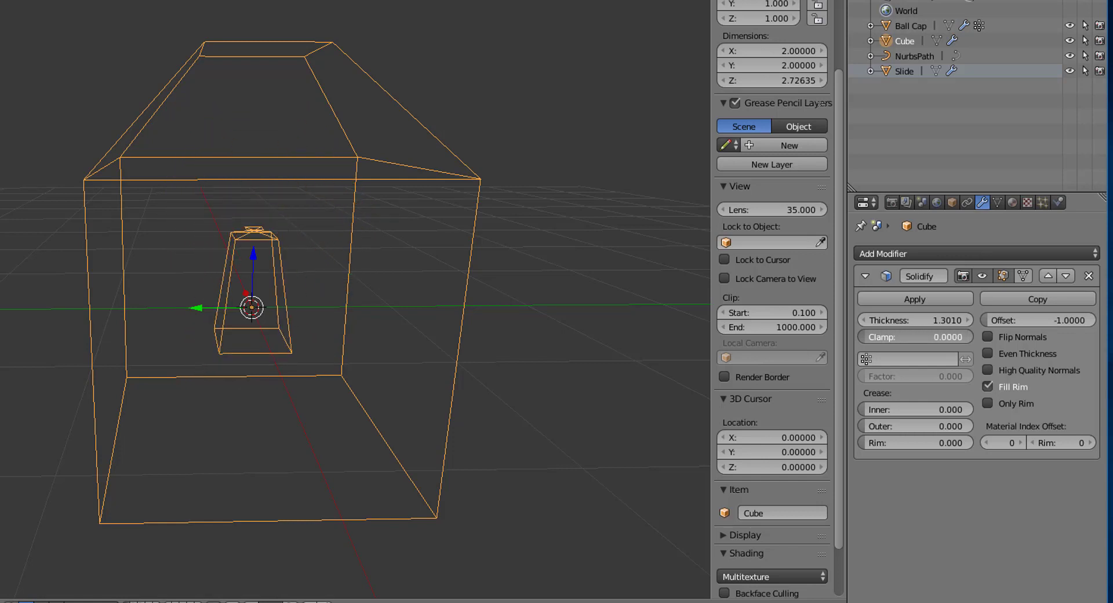
pyautogui.moveTo(937, 320); pyautogui.dragTo(887, 320)
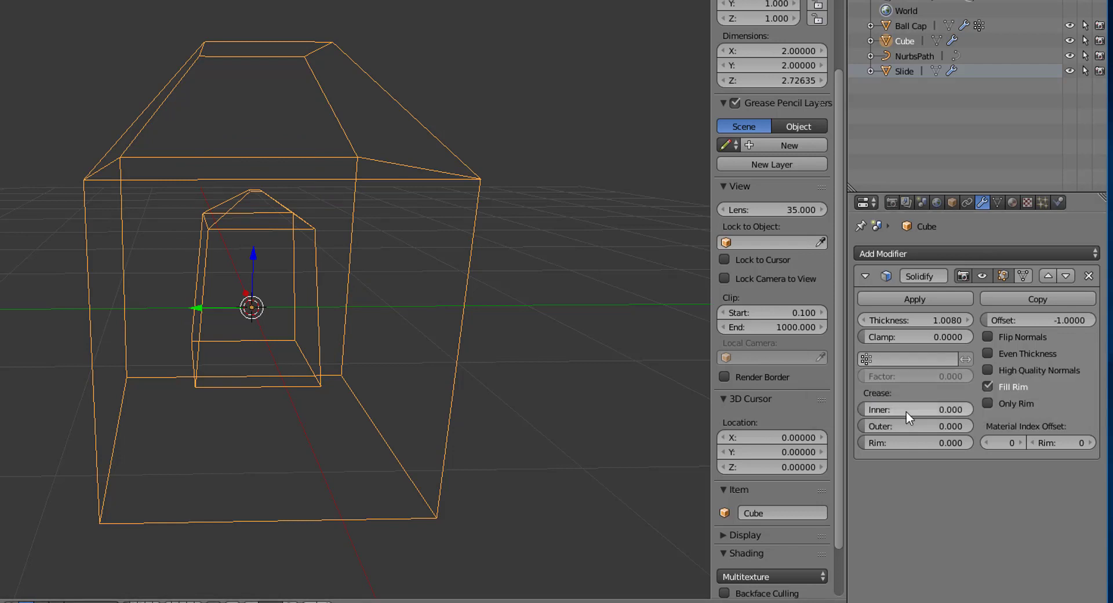
pyautogui.moveTo(481, 408)
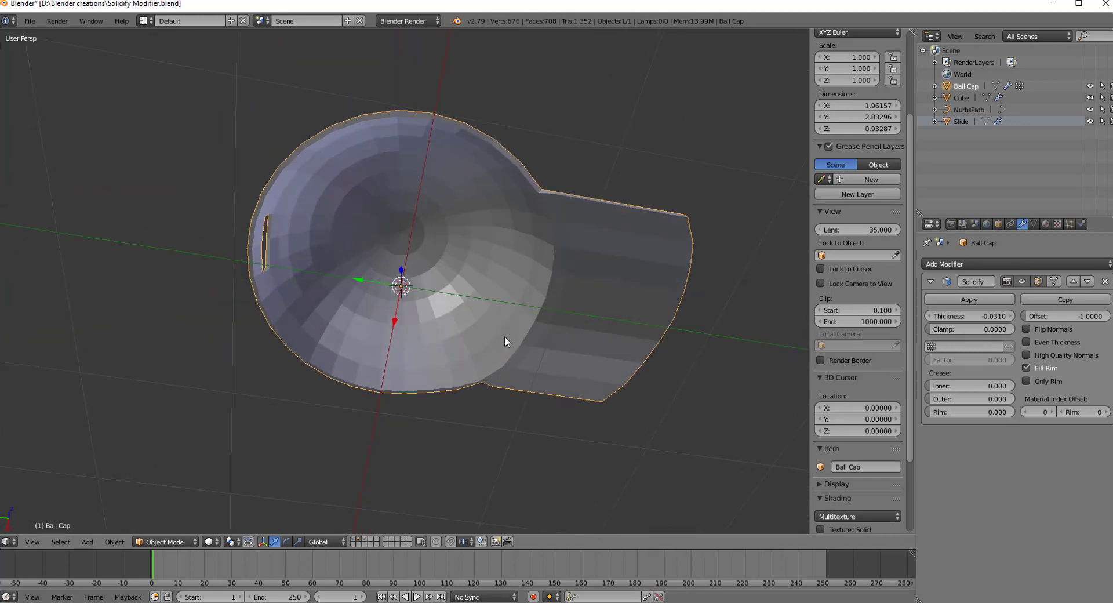
pyautogui.moveTo(545, 150)
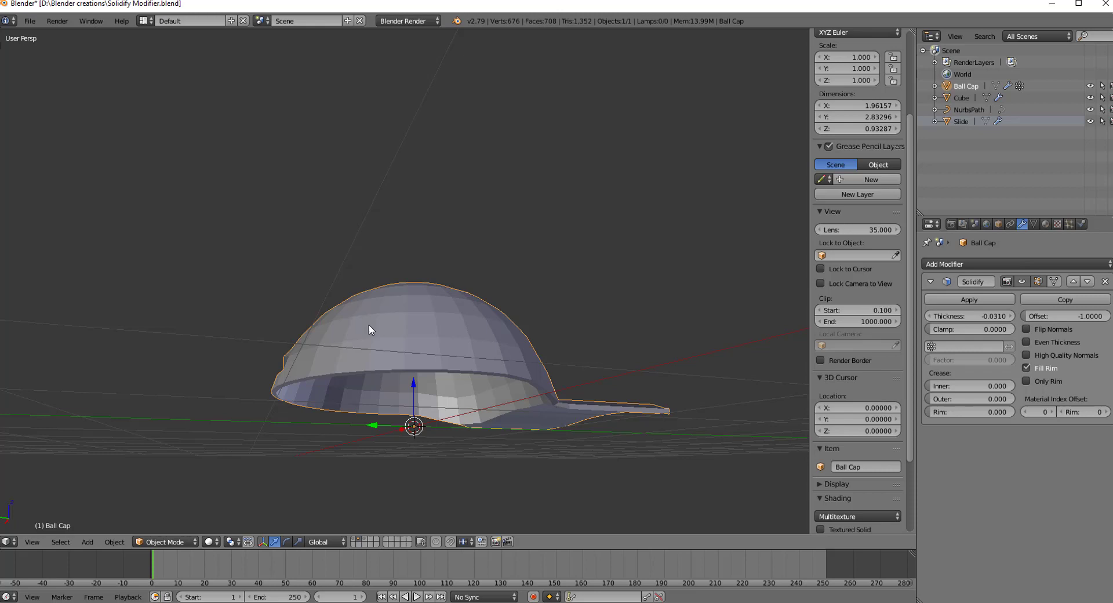
pyautogui.moveTo(433, 364)
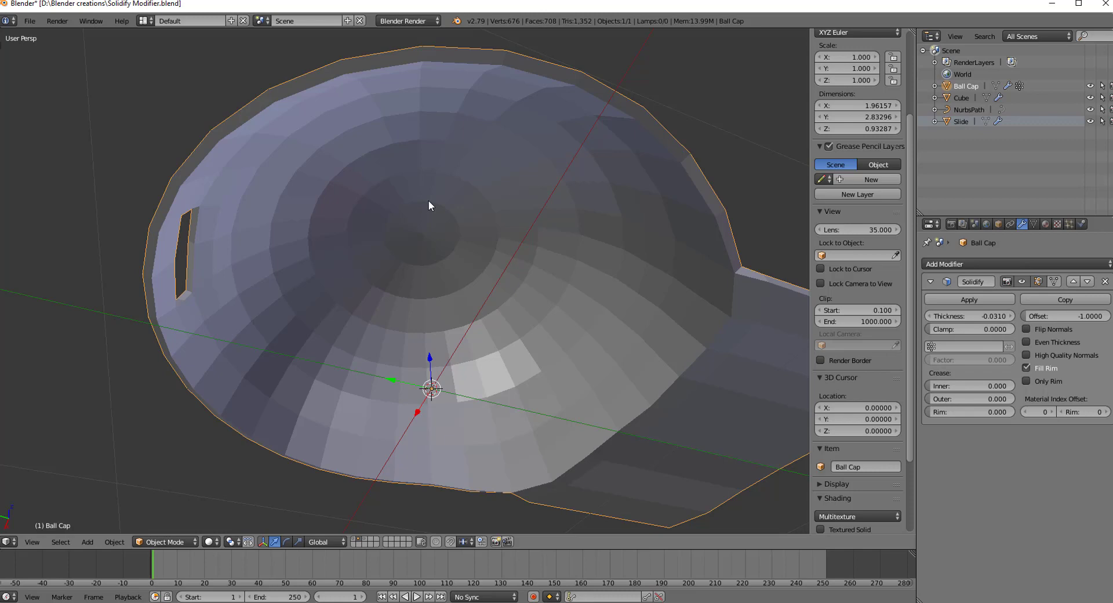
pyautogui.moveTo(402, 165)
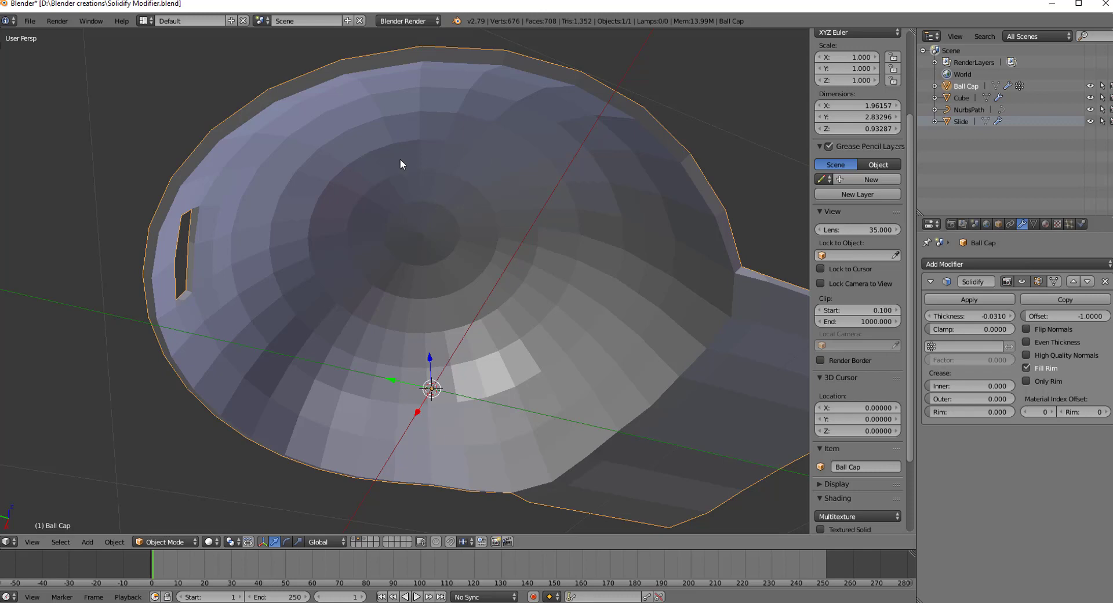
pyautogui.moveTo(377, 277)
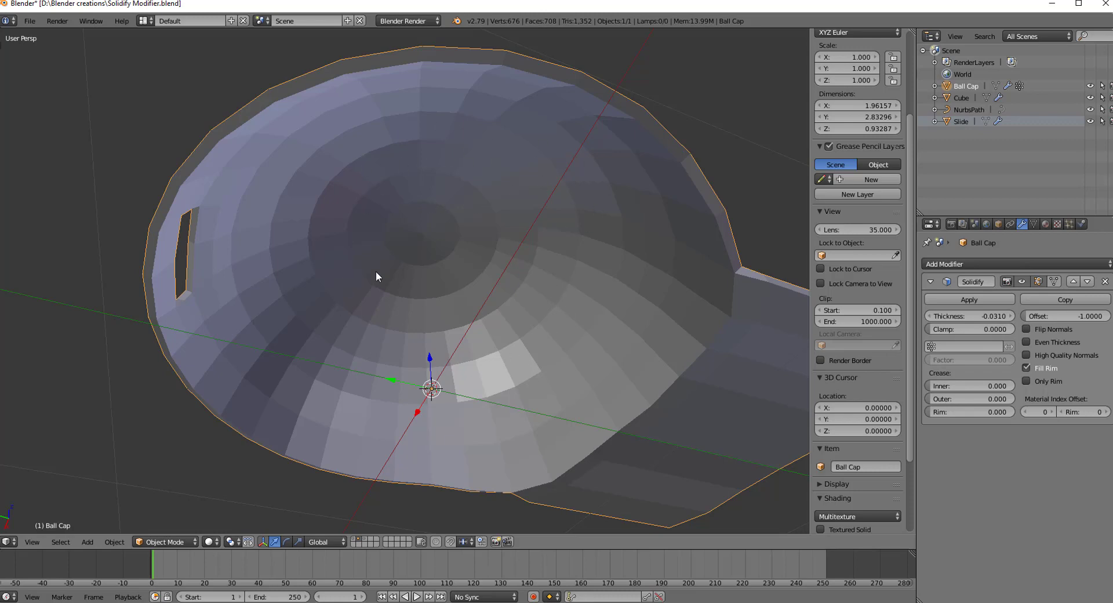
pyautogui.moveTo(380, 341)
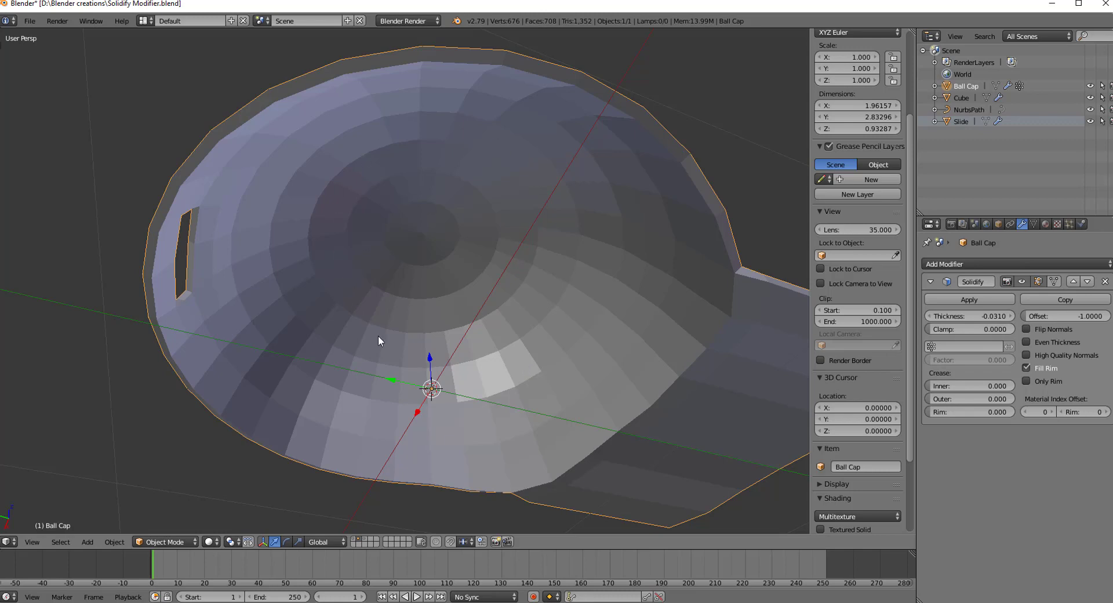
pyautogui.moveTo(485, 164)
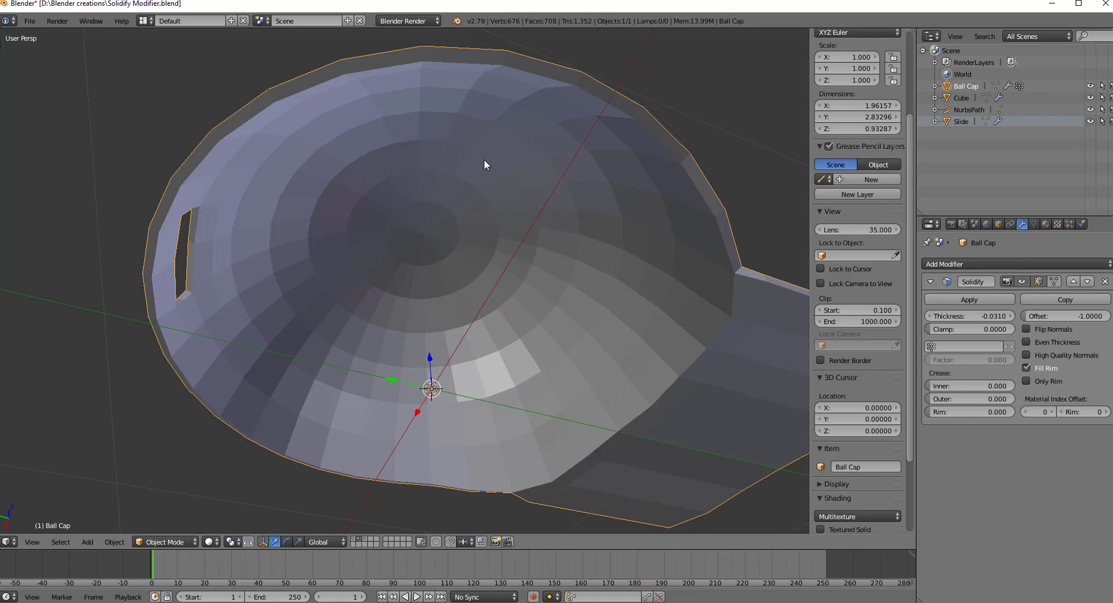
pyautogui.moveTo(475, 200)
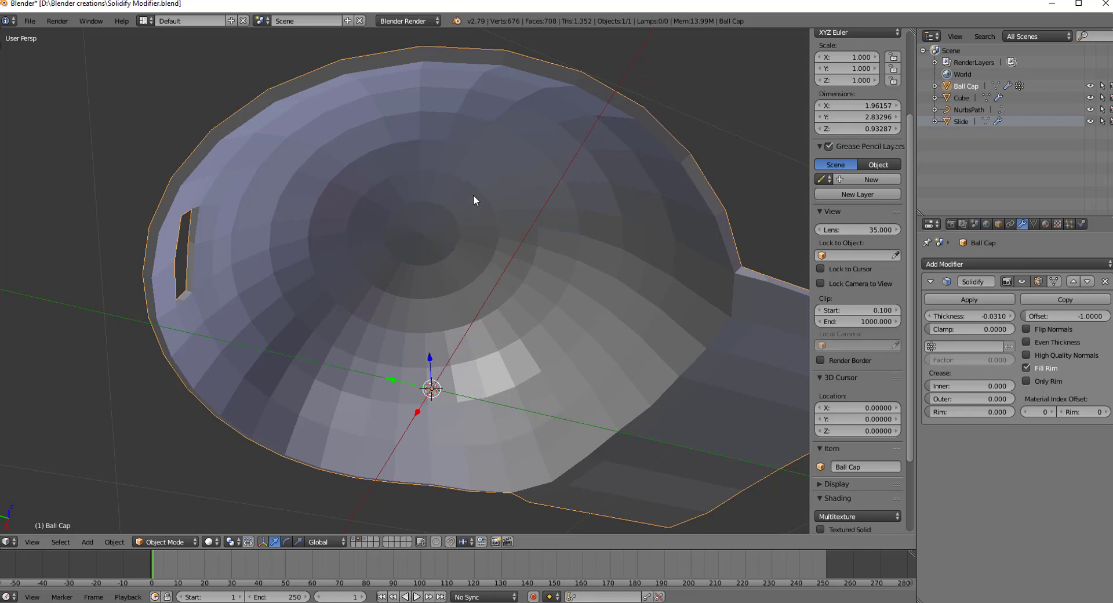
pyautogui.moveTo(572, 309)
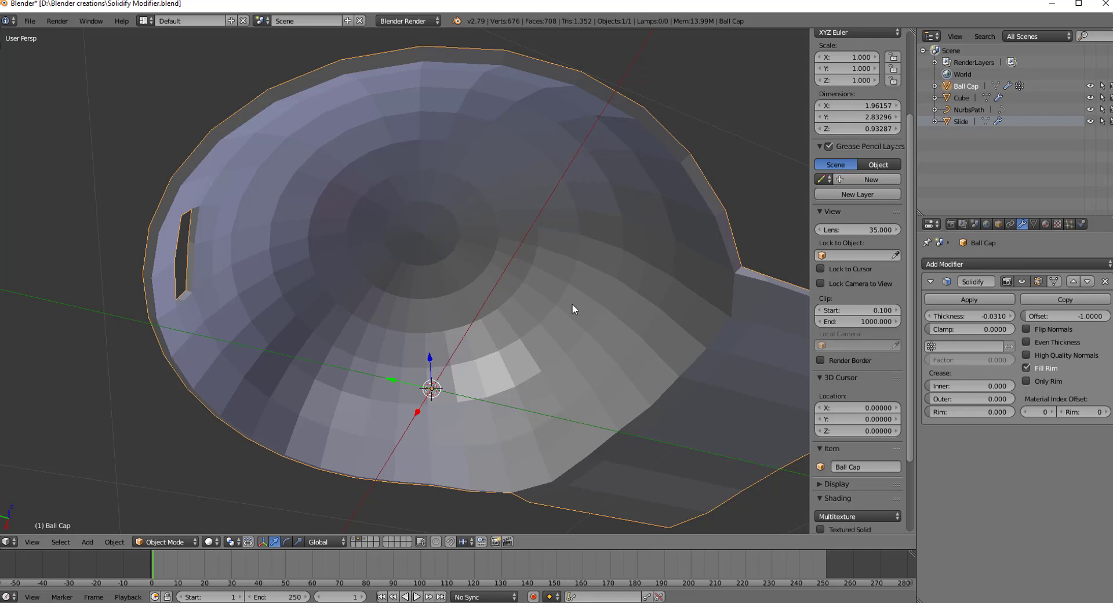
pyautogui.moveTo(525, 223)
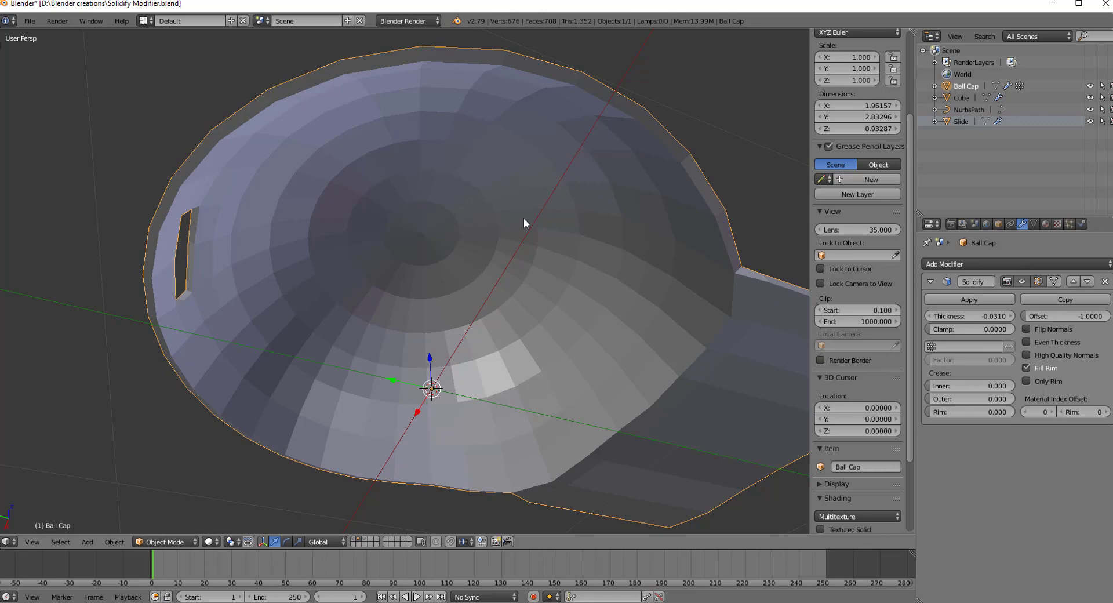
pyautogui.moveTo(493, 160)
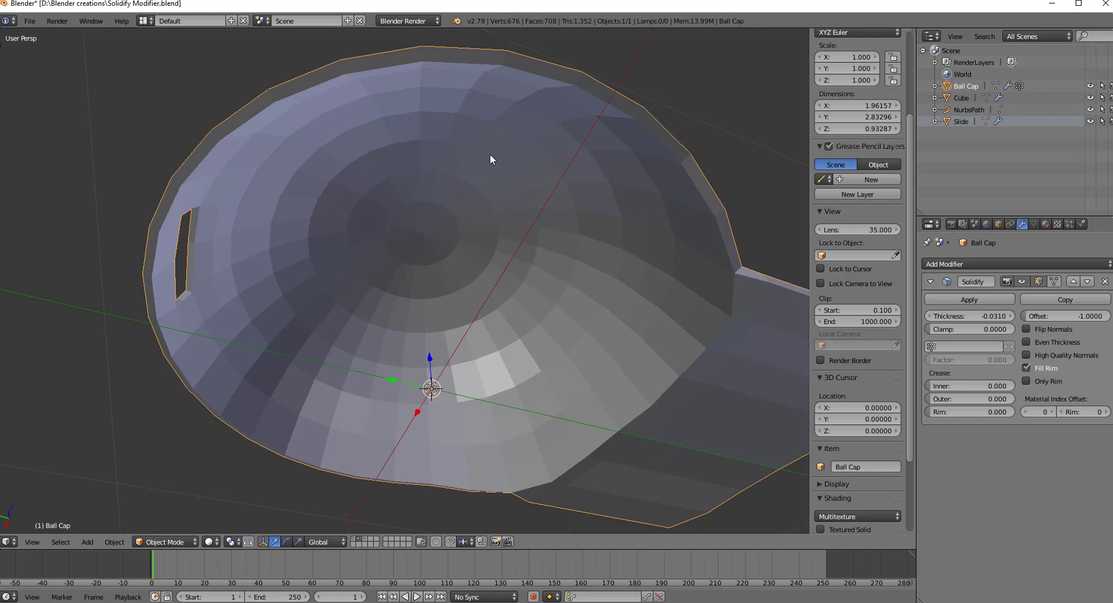
pyautogui.moveTo(478, 300)
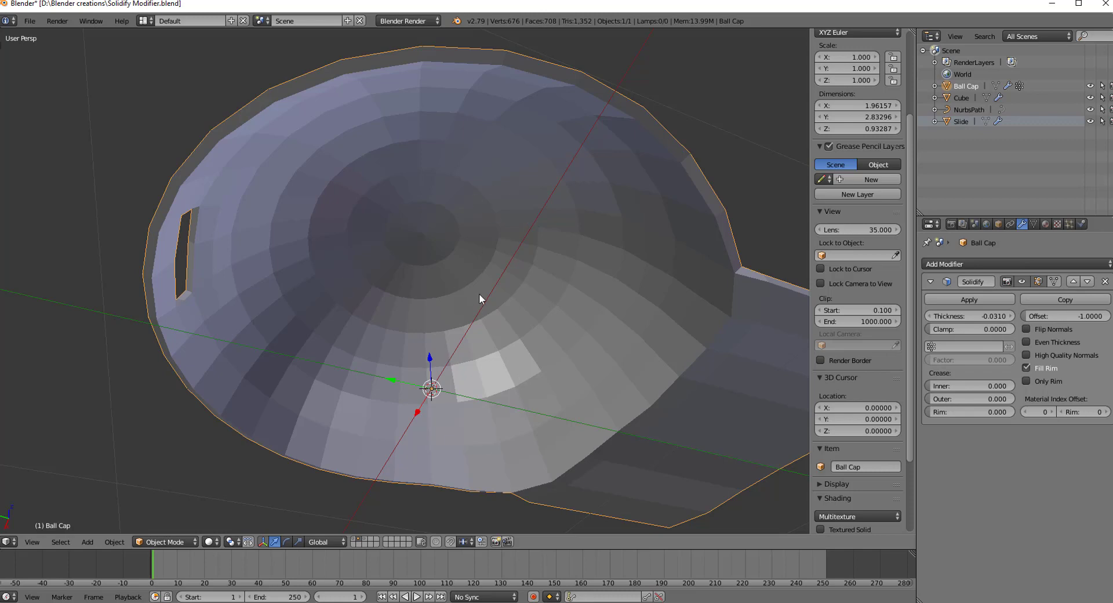
pyautogui.moveTo(302, 357)
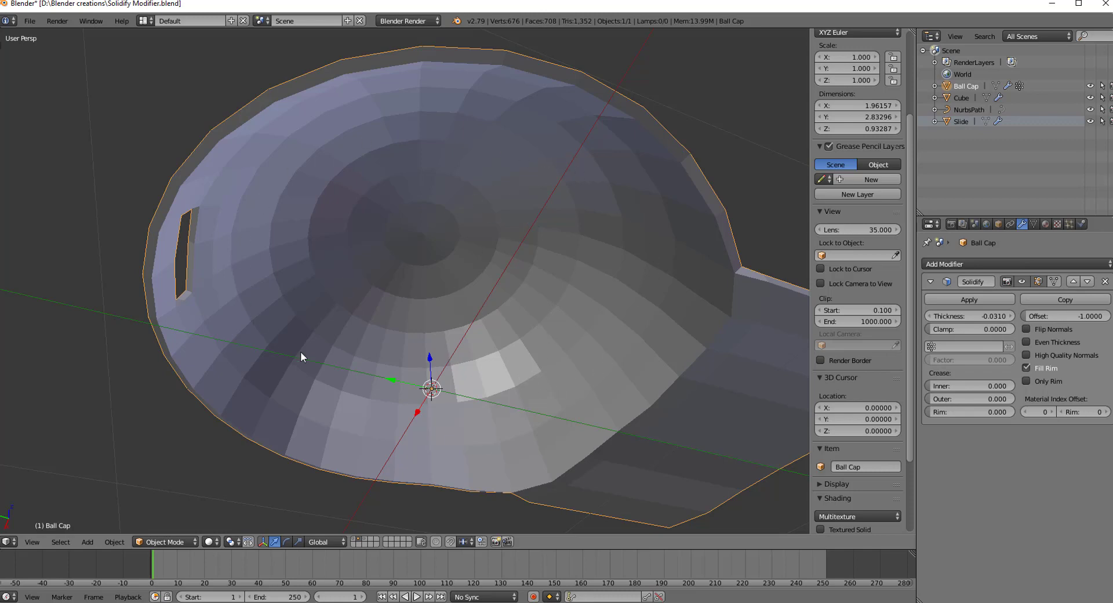
pyautogui.moveTo(432, 181)
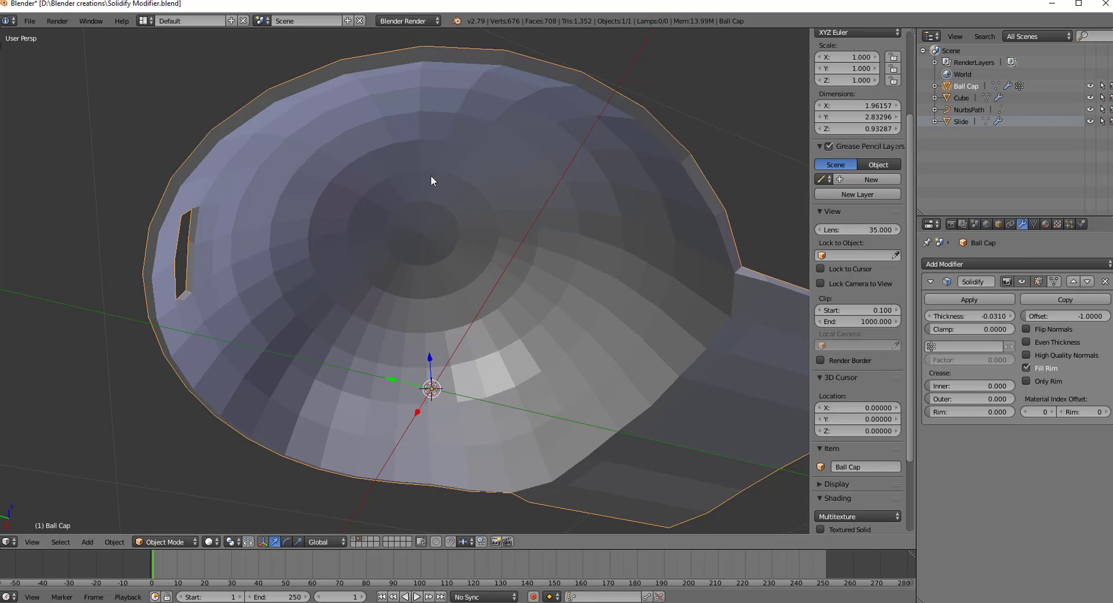
pyautogui.moveTo(554, 332)
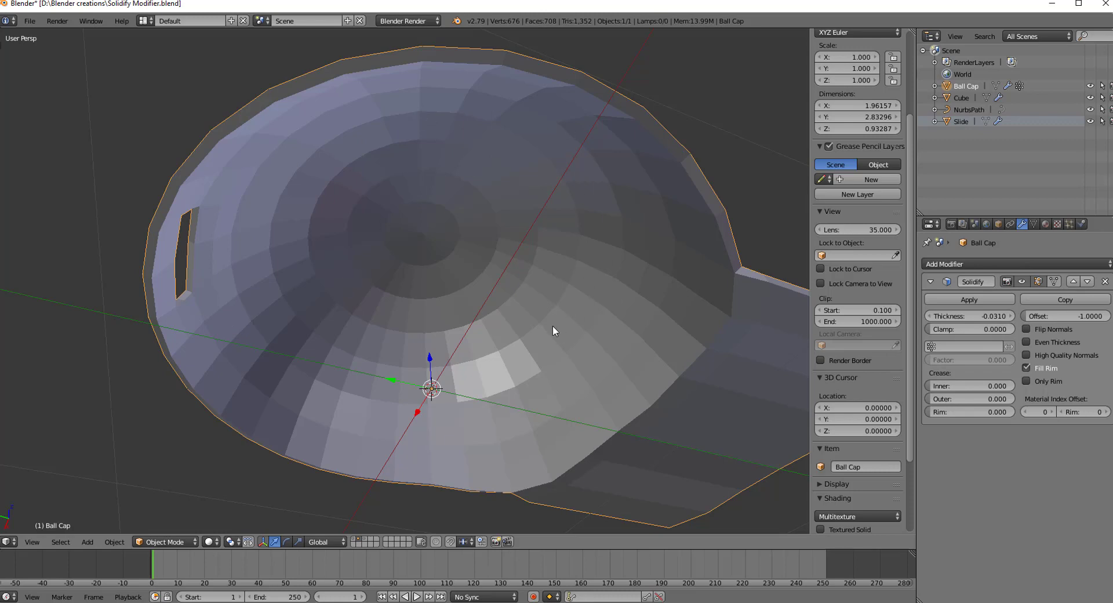
# Step: Orbit the view around the Ball Cap to inspect its thin -0.031 shell
pyautogui.moveTo(554, 331); pyautogui.dragTo(589, 339)
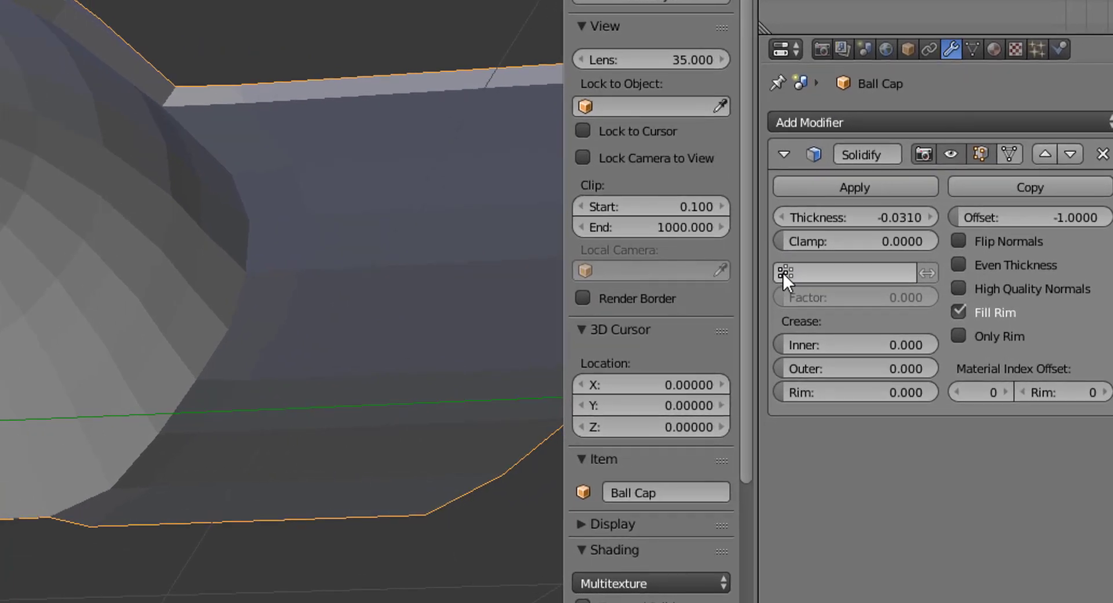
# Step: Set the Solidify vertex group to Brim and orbit to inspect the cap interior
pyautogui.click(850, 273)
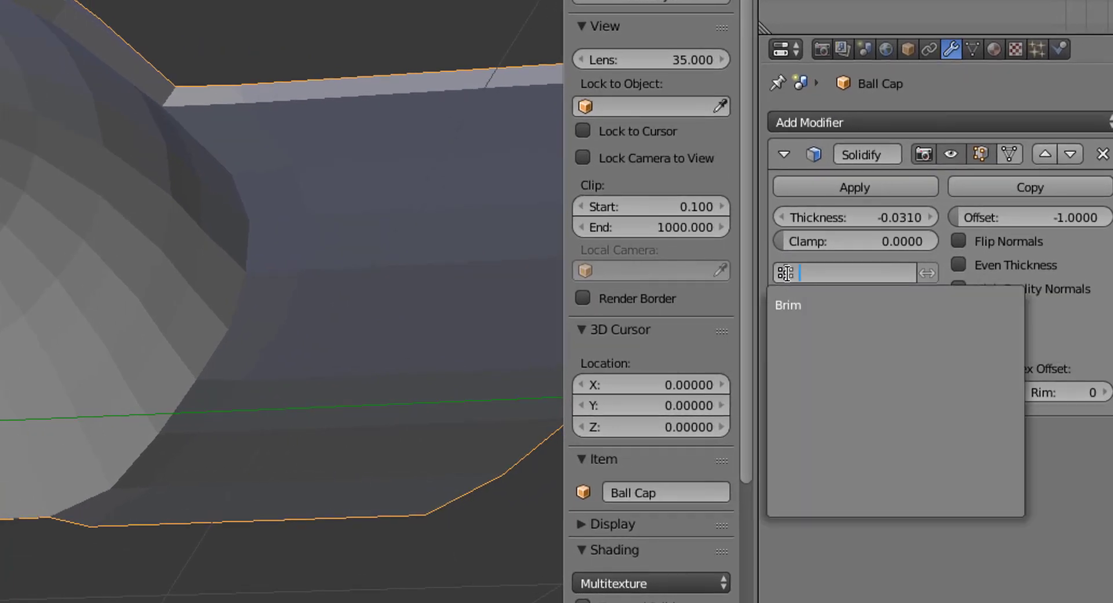
pyautogui.click(798, 305)
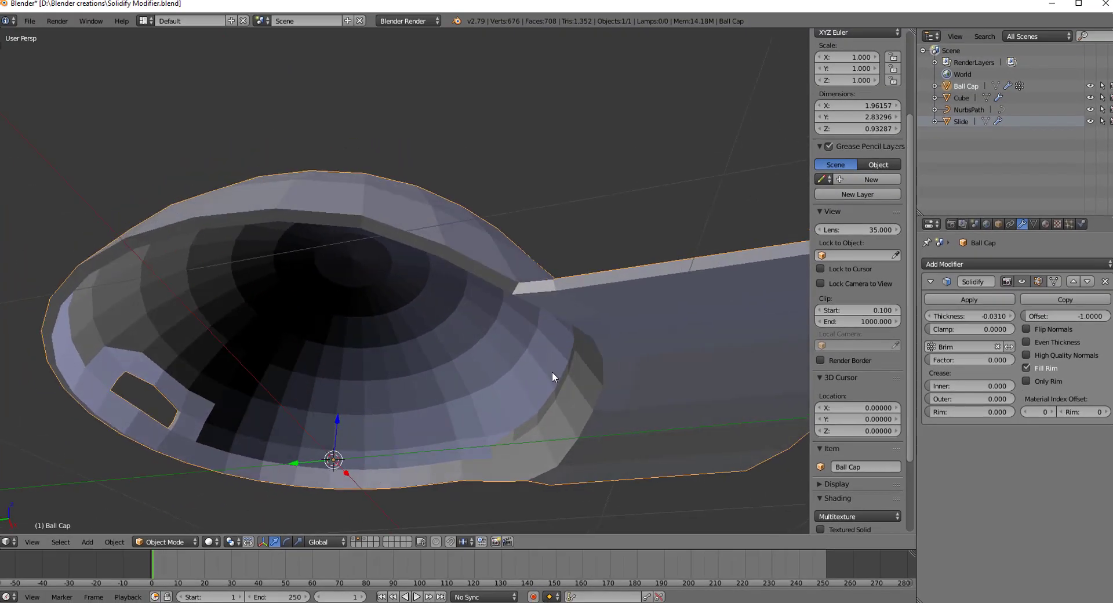
pyautogui.moveTo(553, 377); pyautogui.dragTo(435, 400)
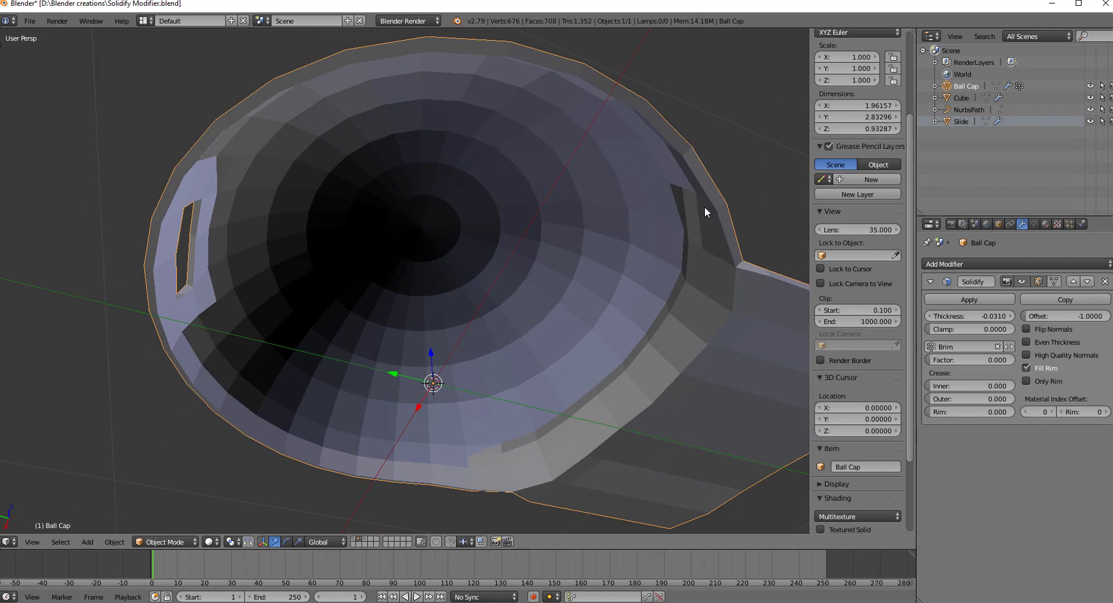
pyautogui.moveTo(322, 389)
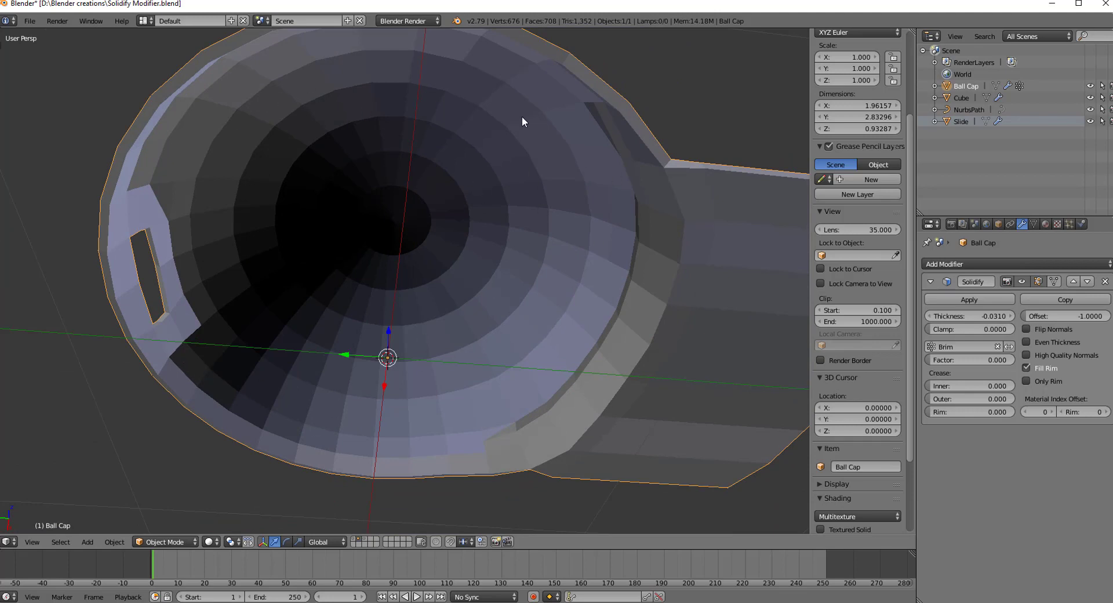
pyautogui.moveTo(426, 198)
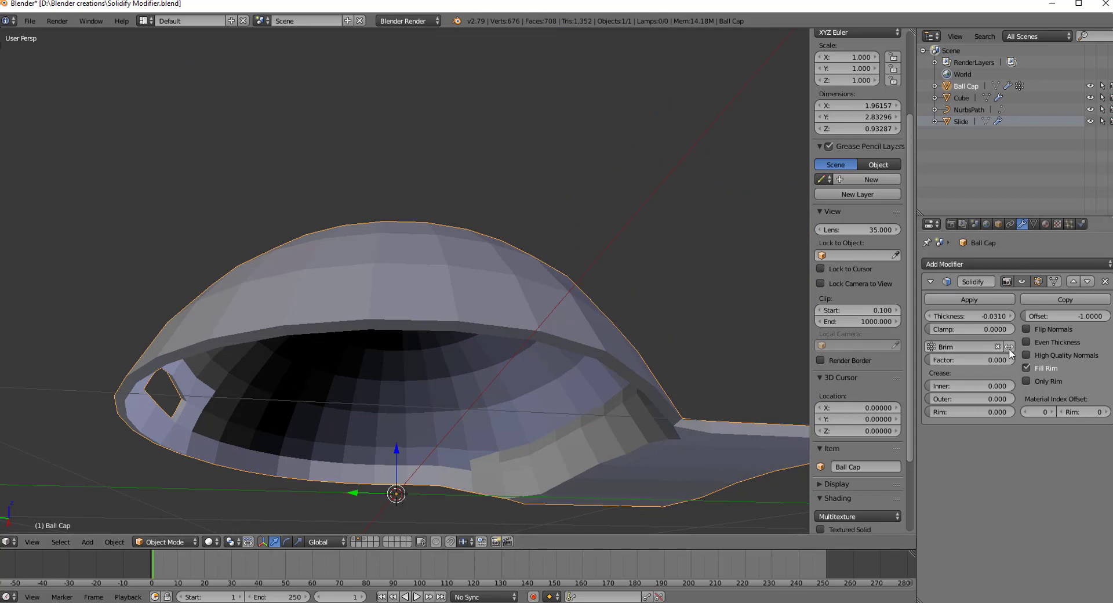
pyautogui.moveTo(1009, 347)
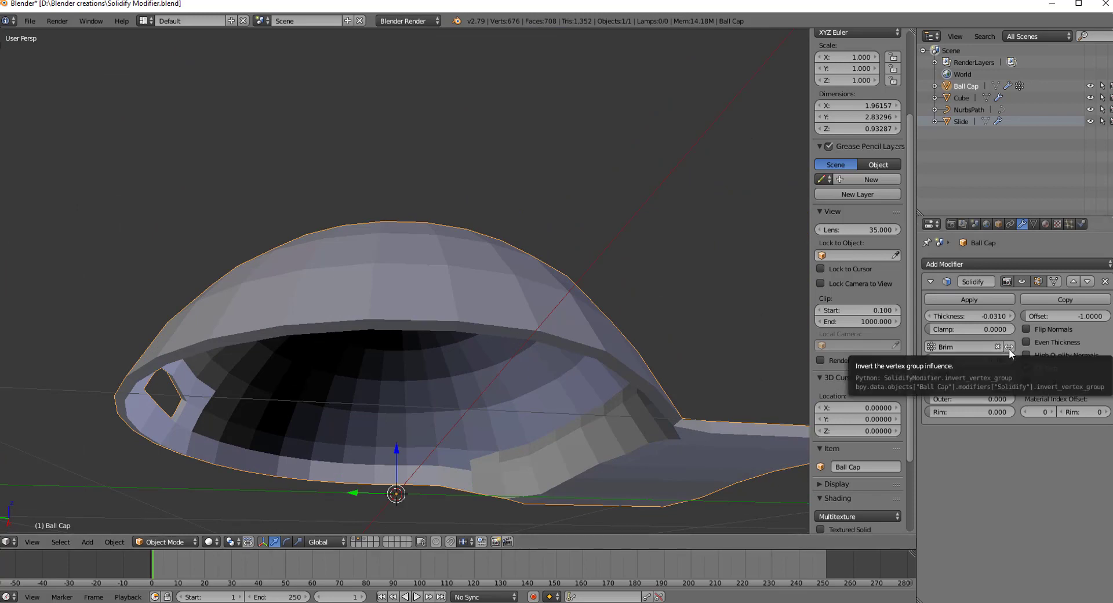
# Step: Toggle the invert option on the Brim vertex group in the Solidify modifier
pyautogui.click(1009, 346)
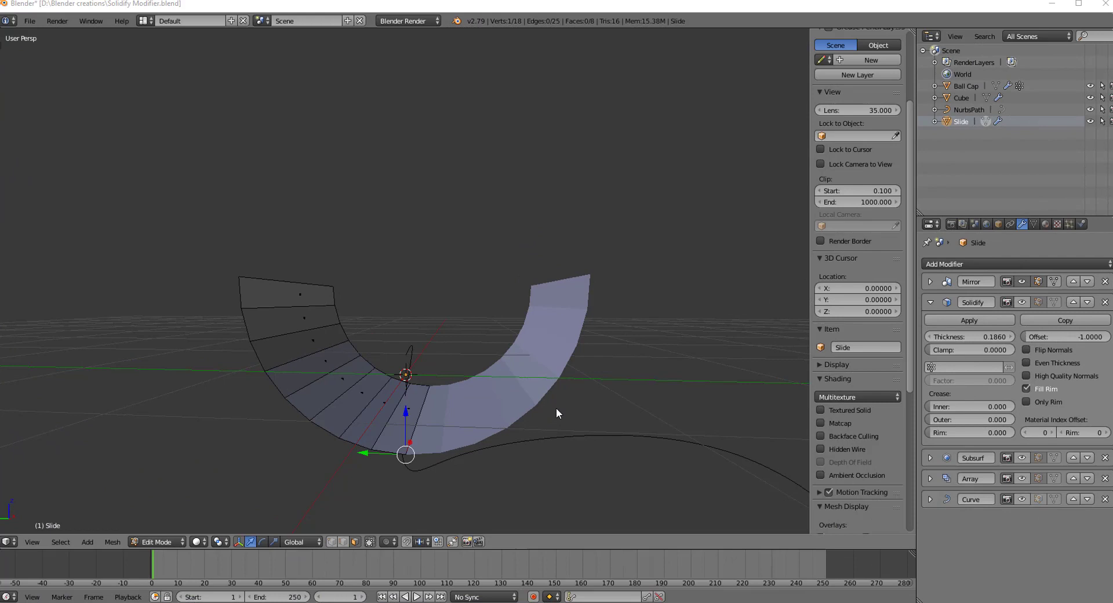
pyautogui.moveTo(462, 477)
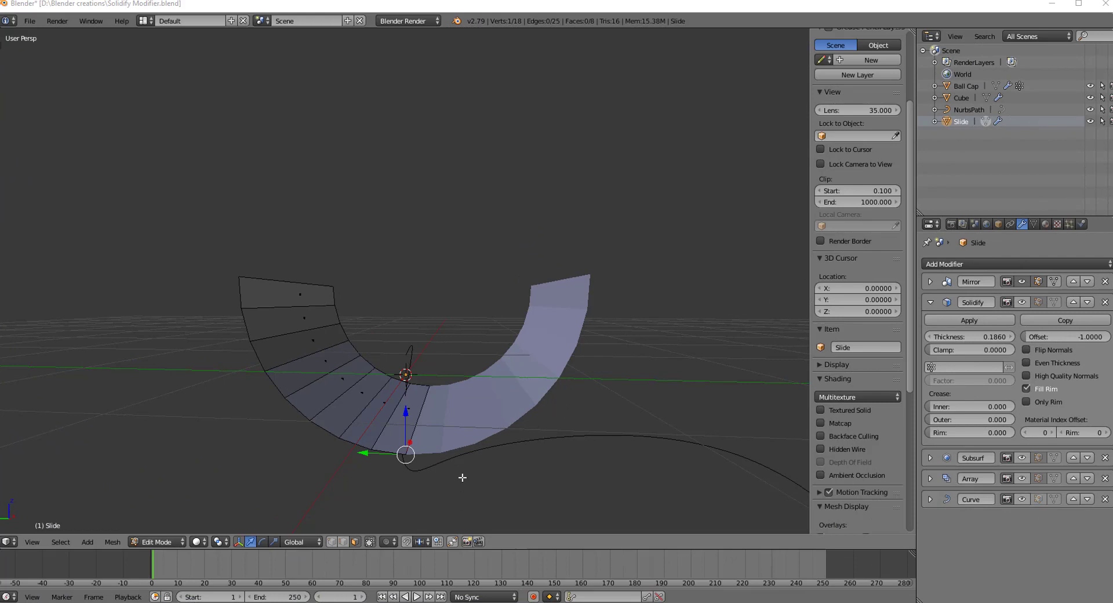
pyautogui.moveTo(465, 459)
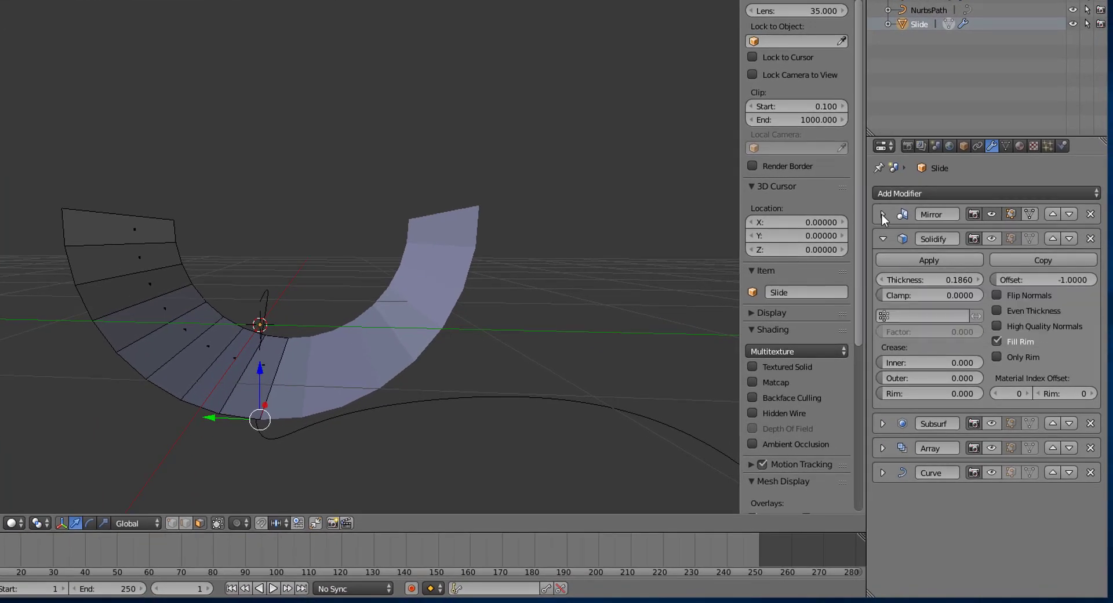
pyautogui.click(882, 214)
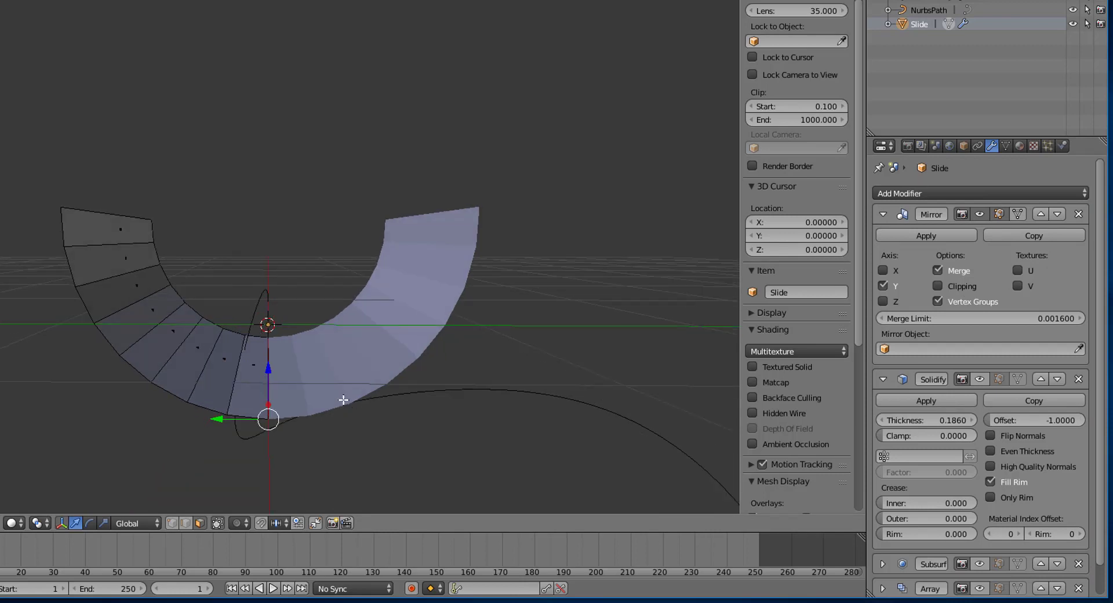
pyautogui.click(883, 270)
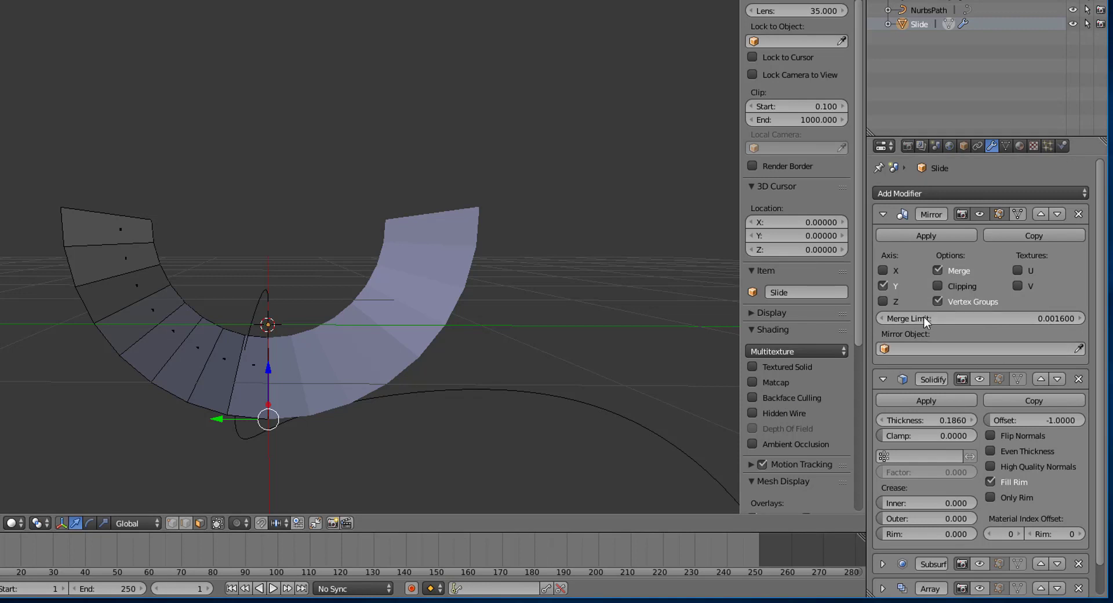
pyautogui.moveTo(883, 286)
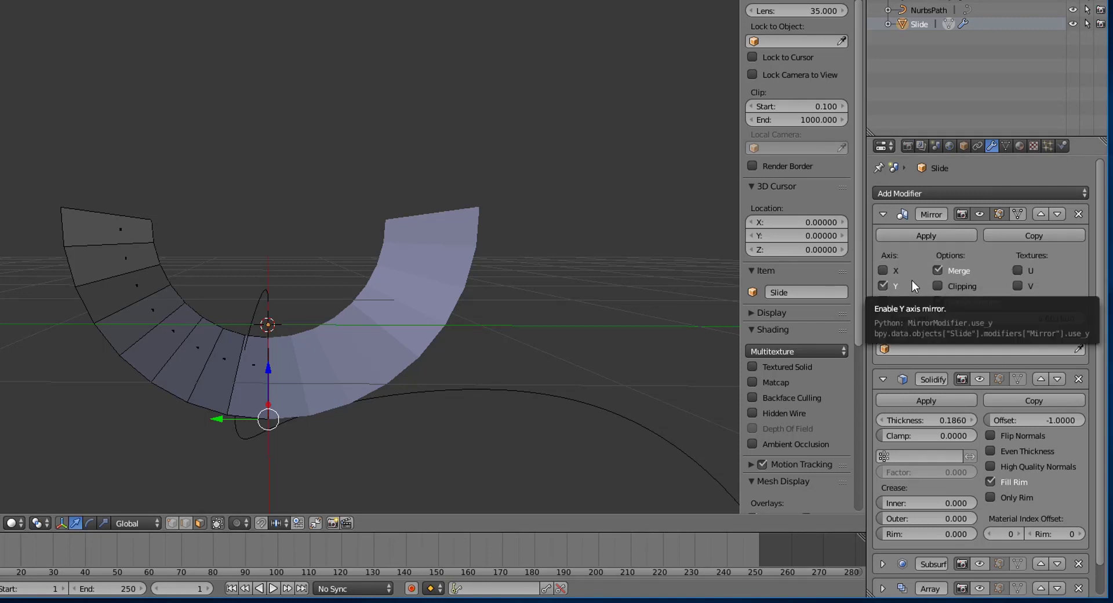
pyautogui.click(882, 214)
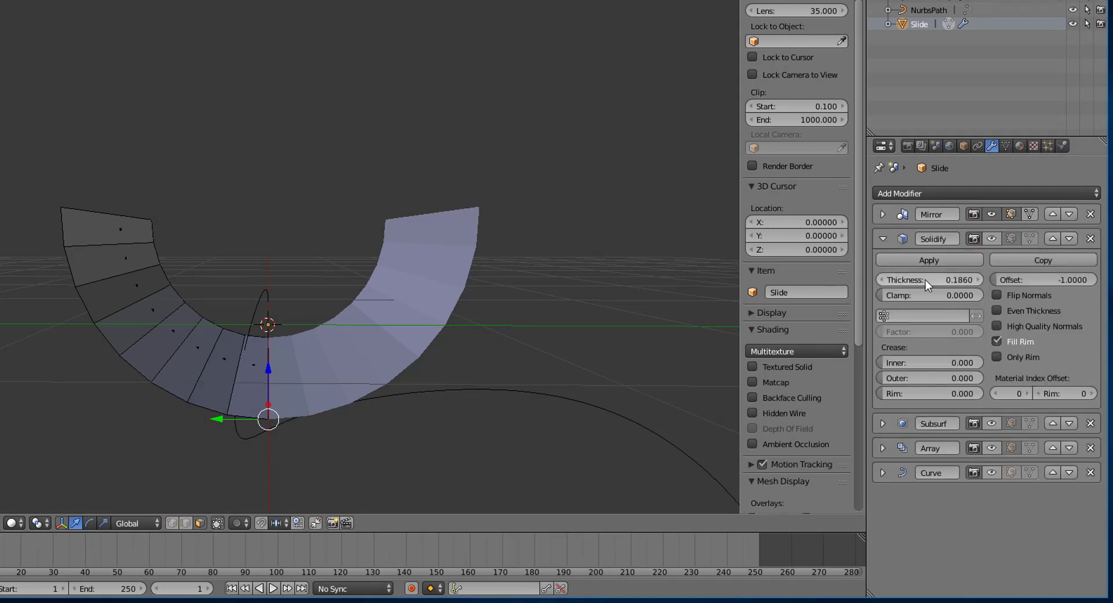
# Step: Change the slide's Solidify Thickness field from 0.186 to 0.064
pyautogui.click(992, 239)
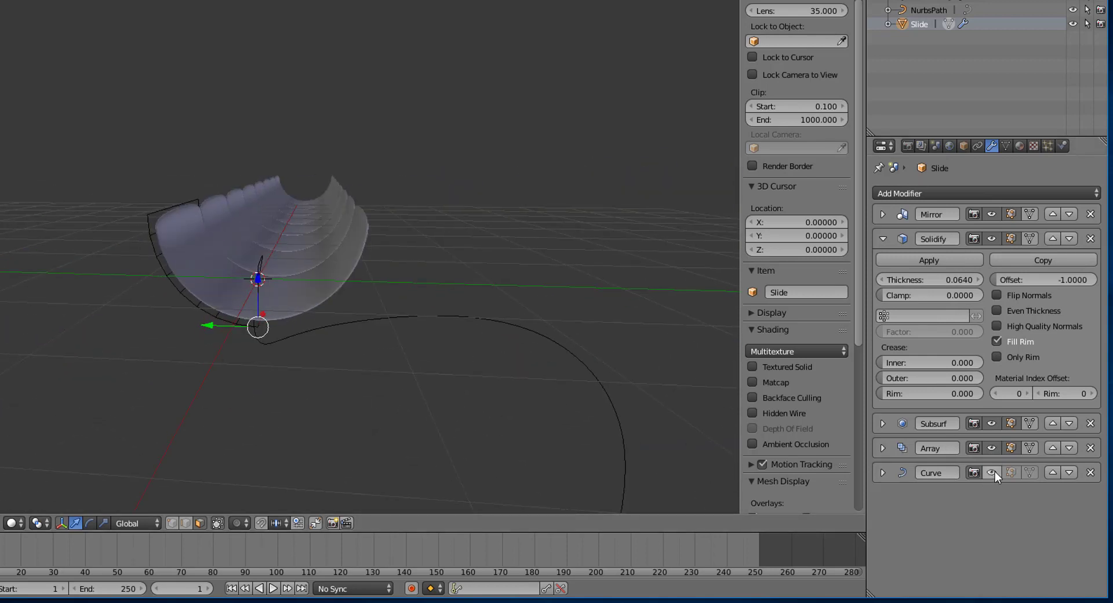
# Step: Enable the Curve modifier display and orbit to look along the slide's curved trough
pyautogui.click(992, 473)
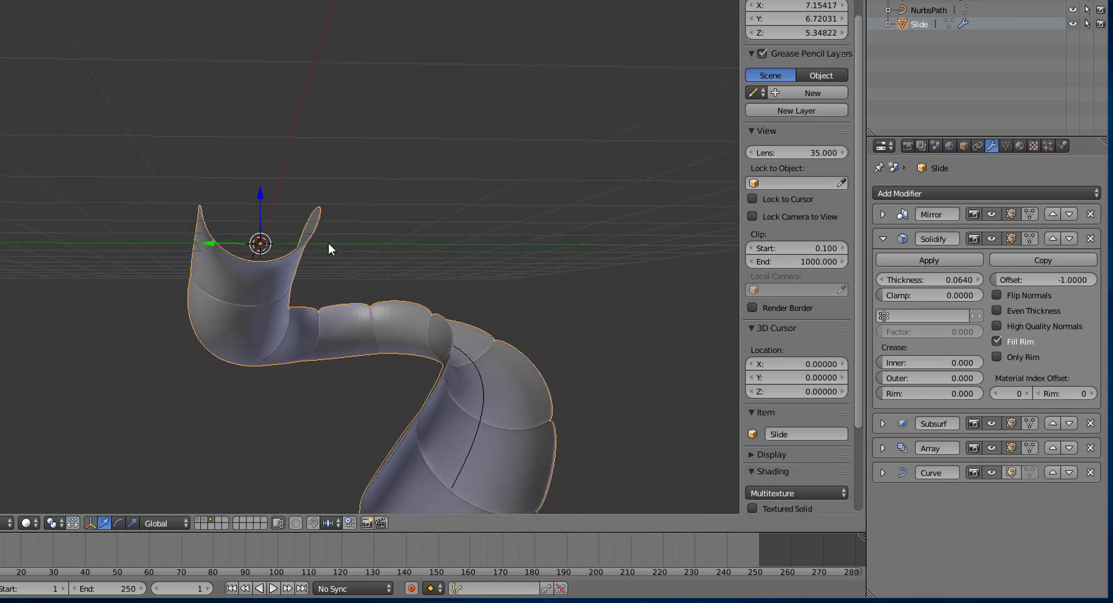
pyautogui.moveTo(329, 249); pyautogui.dragTo(107, 298)
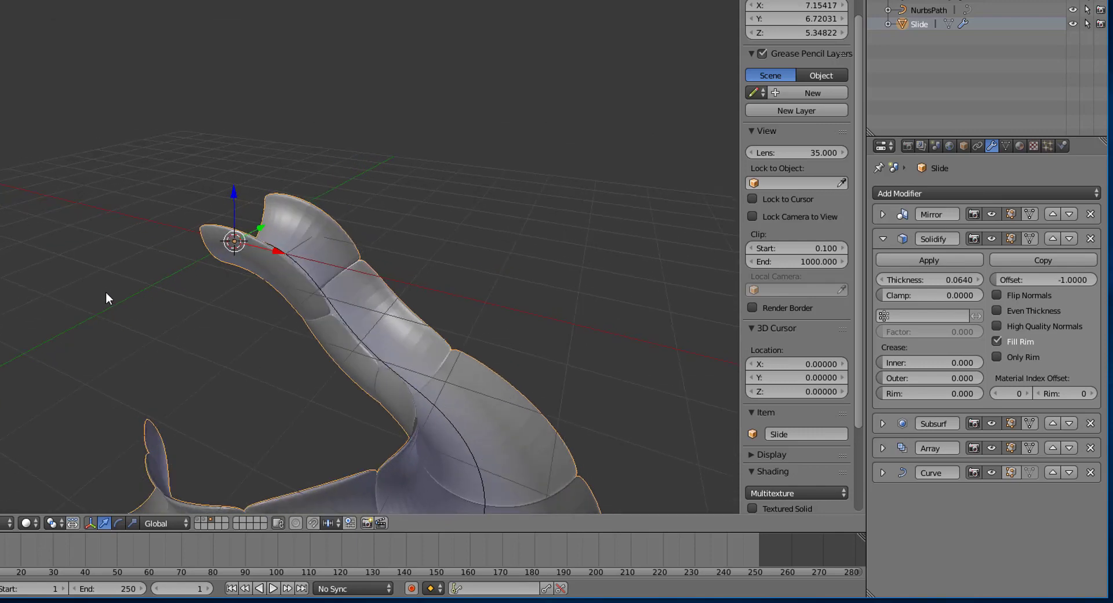
pyautogui.moveTo(106, 298); pyautogui.dragTo(589, 342)
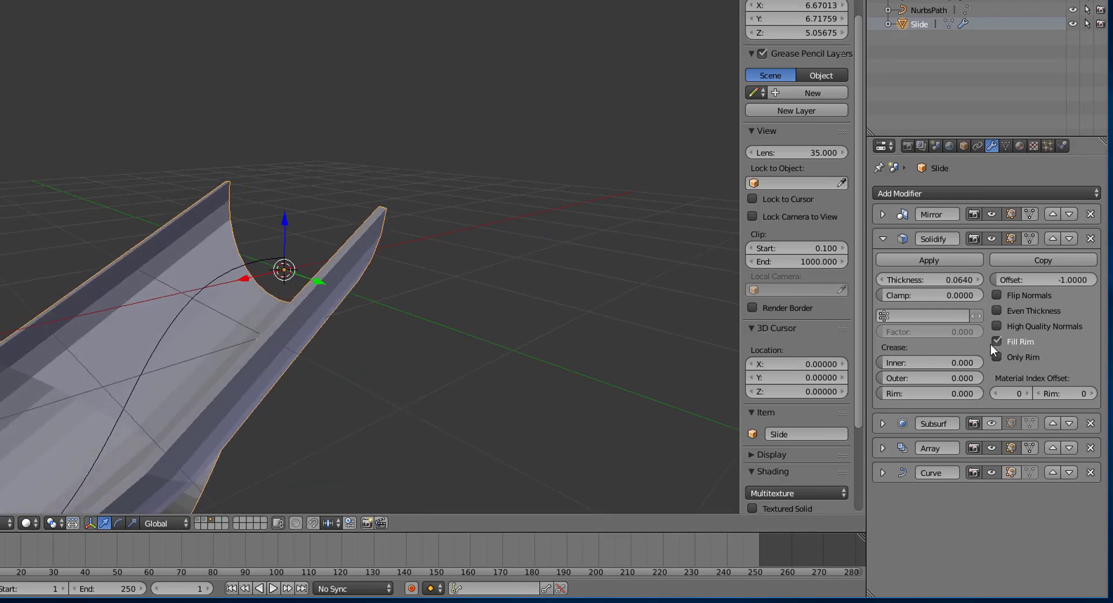
# Step: Toggle Fill Rim off and on, set Solidify thickness to 0.2030, and enable Only Rim
pyautogui.click(997, 342)
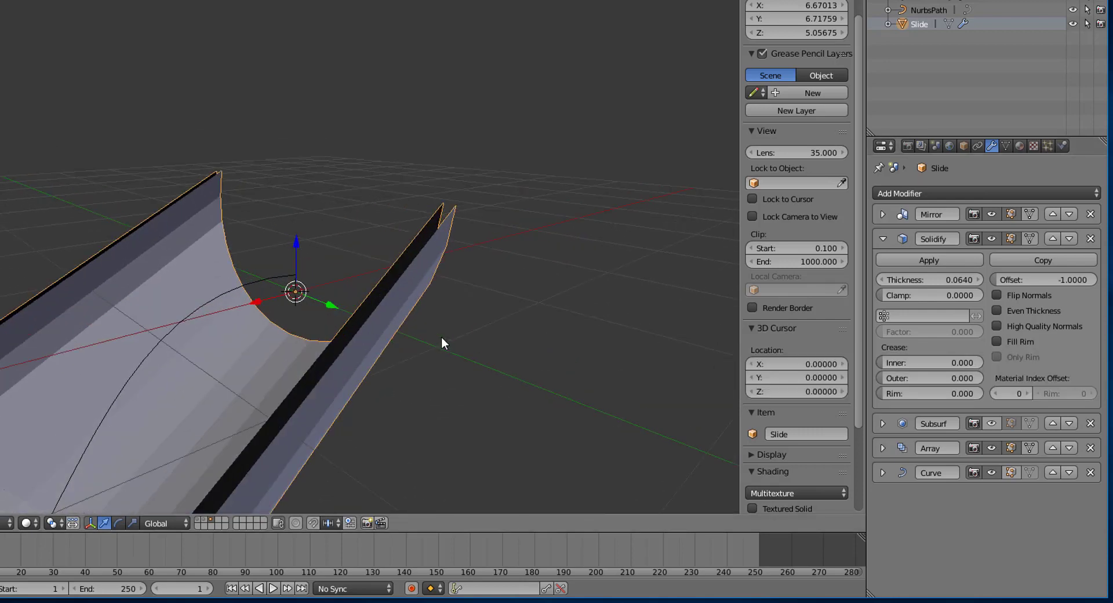
pyautogui.moveTo(381, 289)
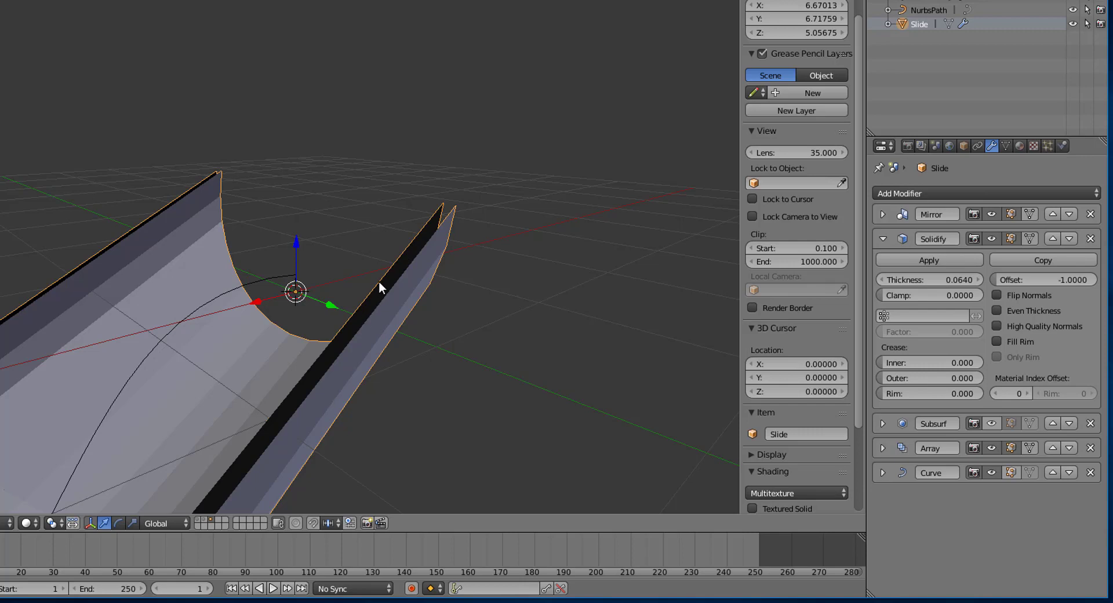
pyautogui.moveTo(338, 354)
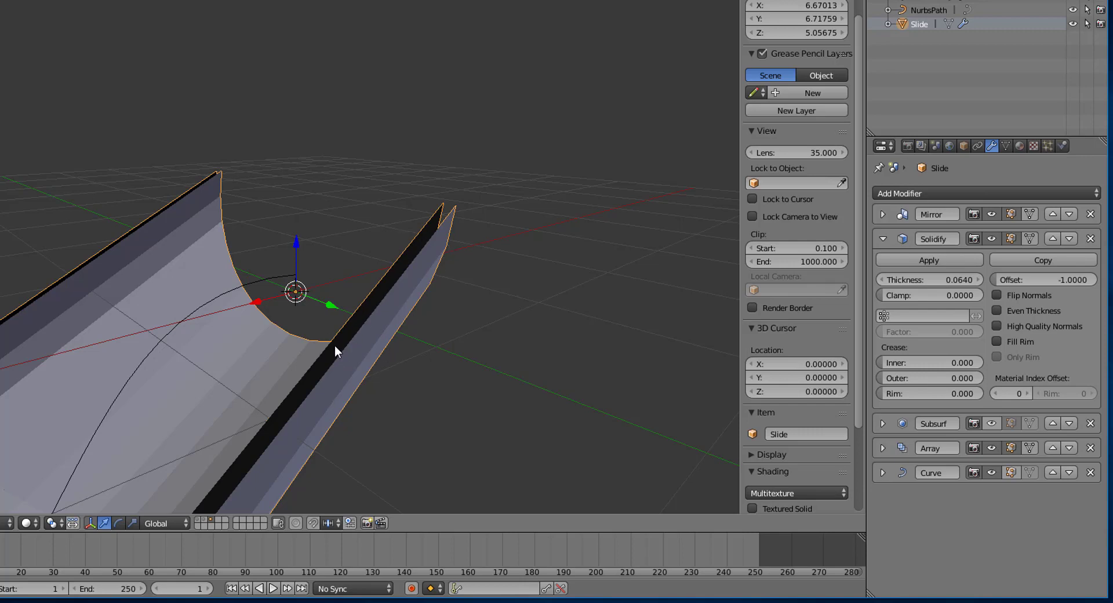
pyautogui.moveTo(908, 279); pyautogui.dragTo(945, 279)
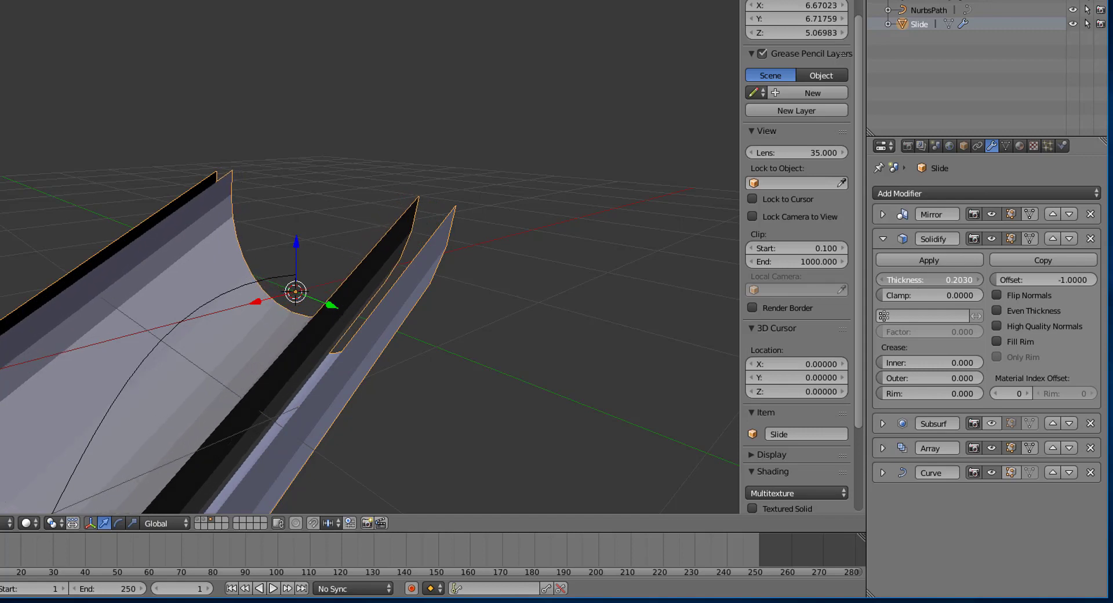
pyautogui.click(997, 342)
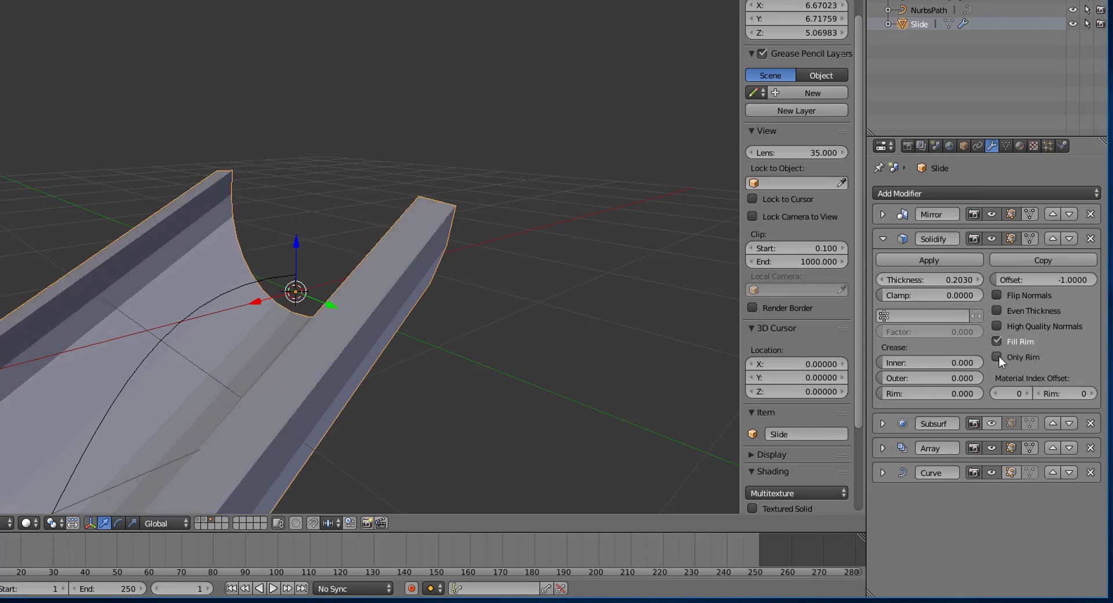
pyautogui.click(998, 357)
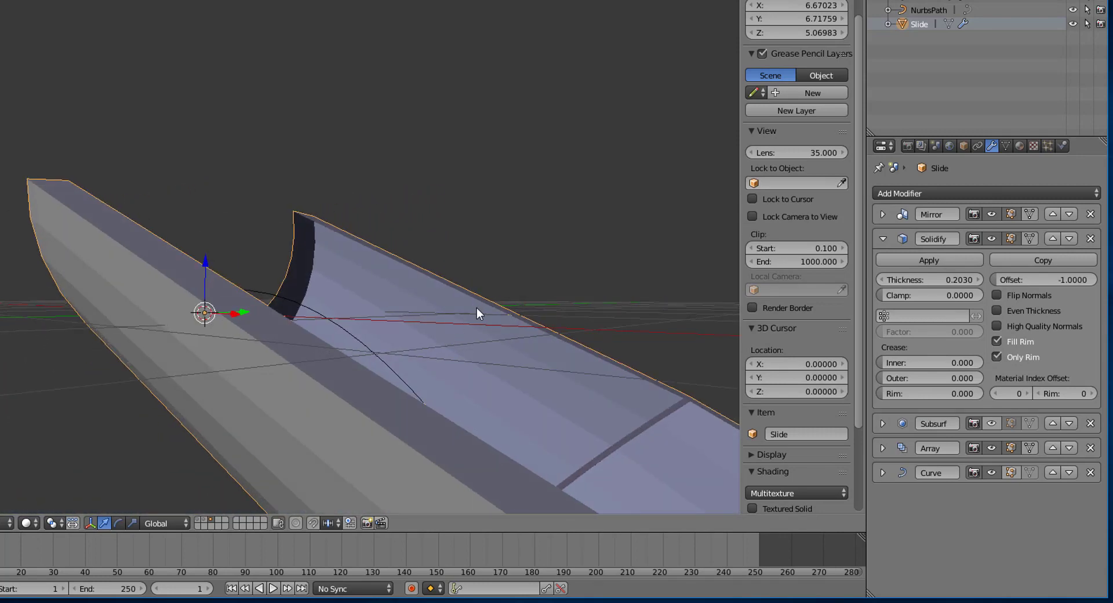
pyautogui.moveTo(483, 314); pyautogui.dragTo(521, 344)
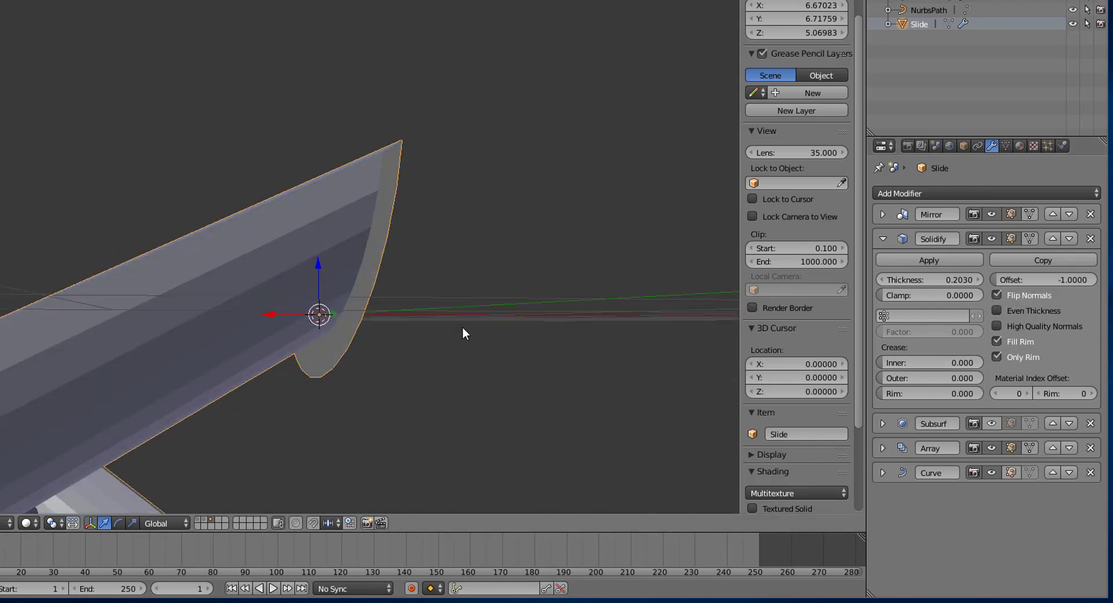
# Step: Orbit the view to look along the length of the curved slide
pyautogui.moveTo(462, 334); pyautogui.dragTo(401, 432)
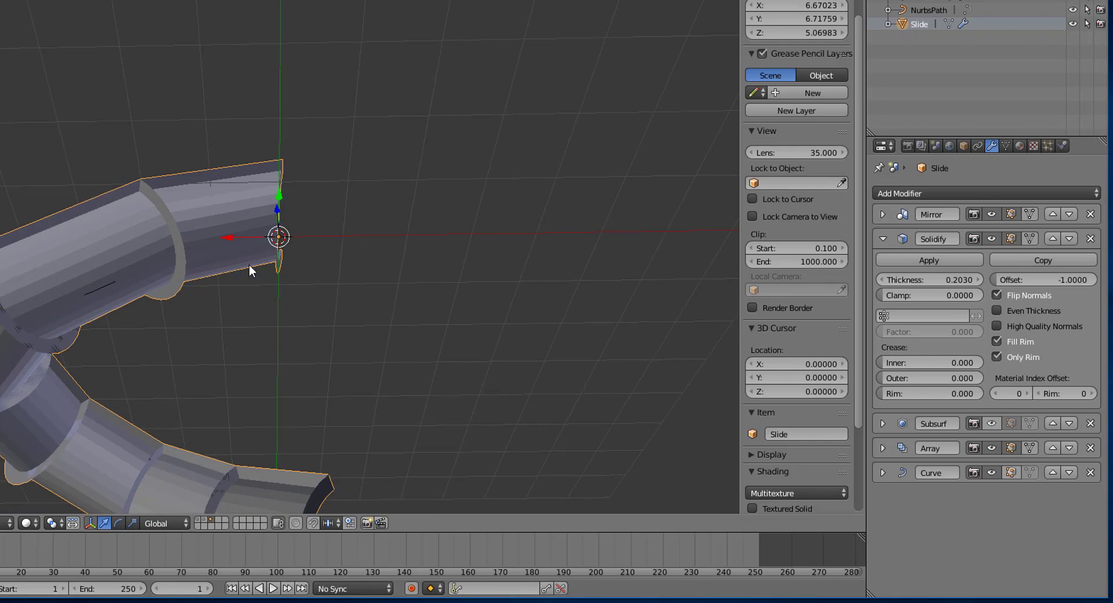
pyautogui.moveTo(269, 205)
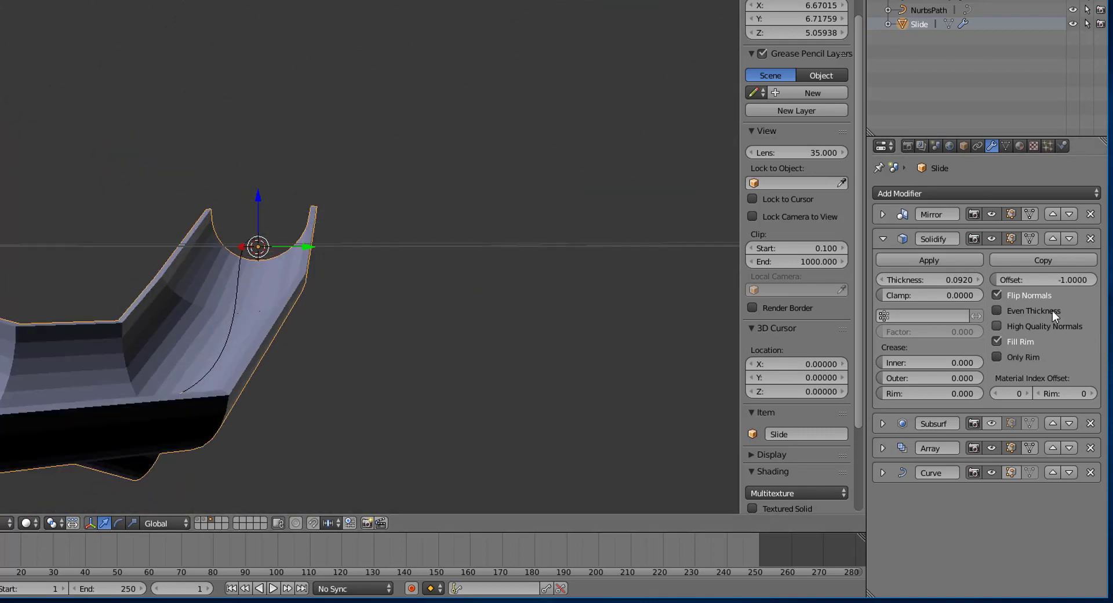
# Step: Uncheck Flip Normals in the slide's Solidify modifier
pyautogui.click(996, 295)
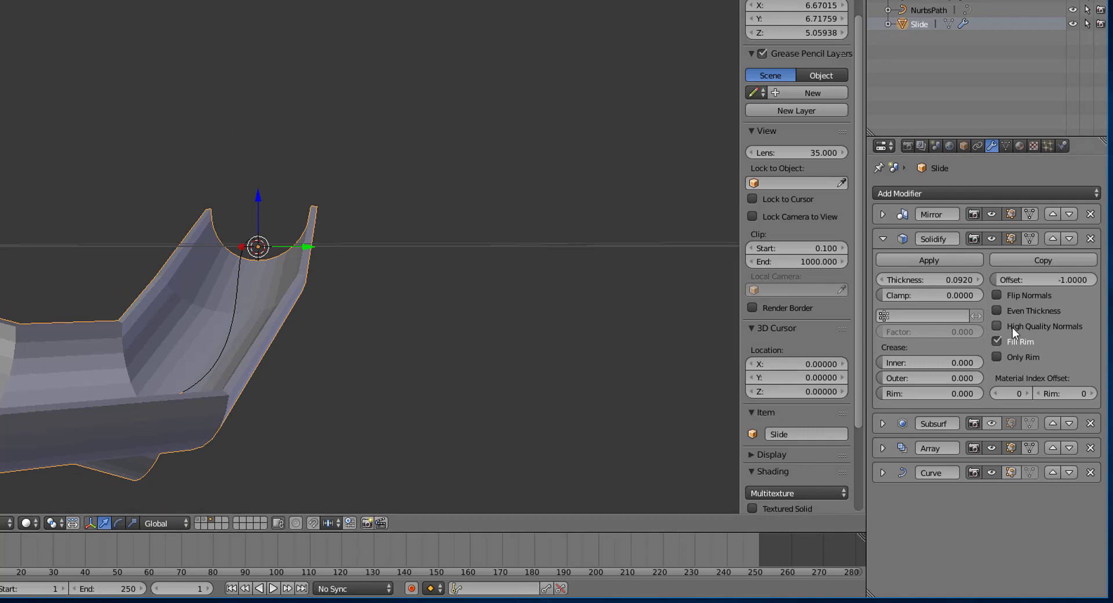
pyautogui.moveTo(1002, 346)
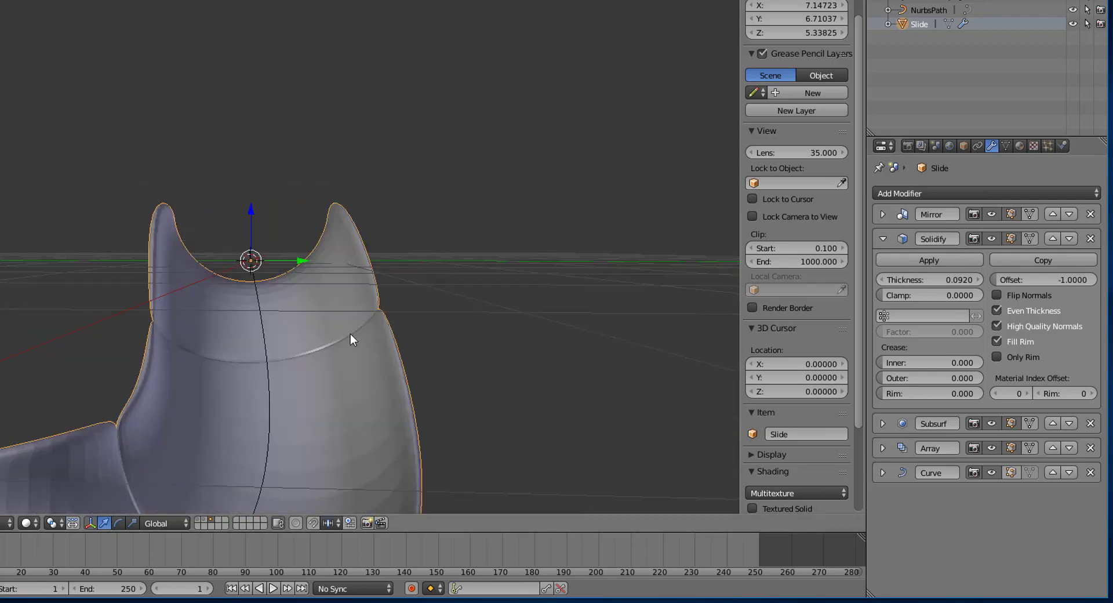
# Step: Look inside the slide and raise the Solidify Crease Rim to 1.000
pyautogui.moveTo(348, 337); pyautogui.dragTo(255, 363)
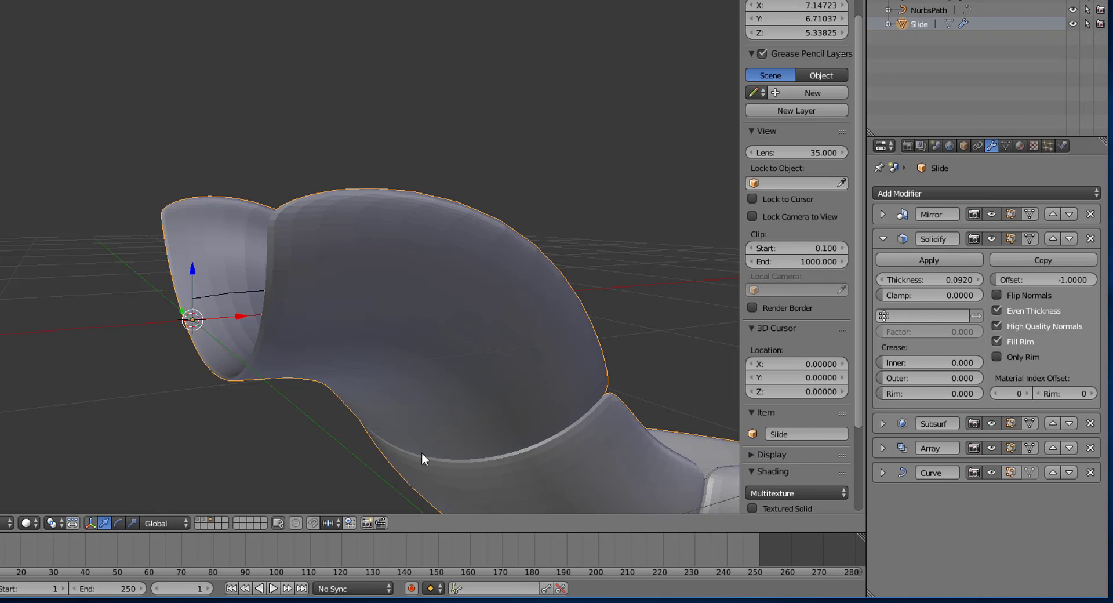
pyautogui.moveTo(923, 392); pyautogui.dragTo(966, 392)
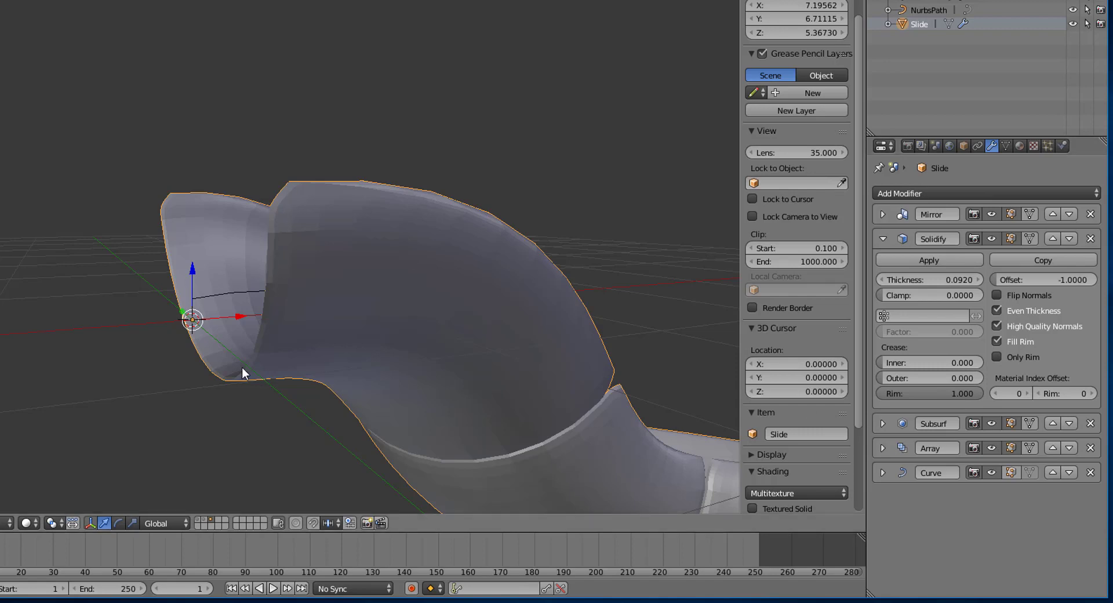
pyautogui.moveTo(890, 378)
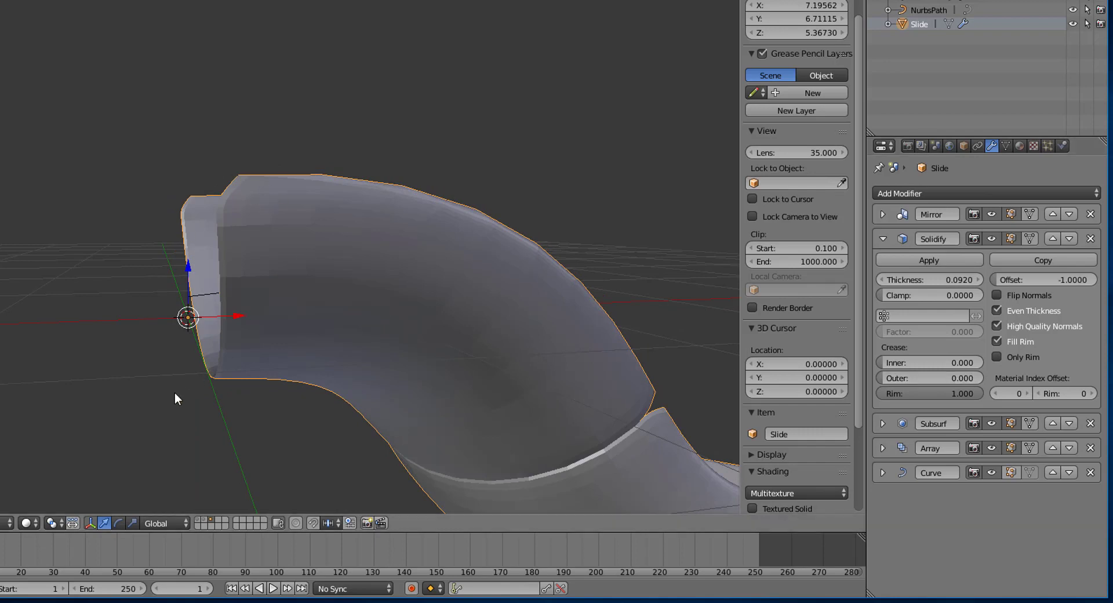
pyautogui.moveTo(1017, 381)
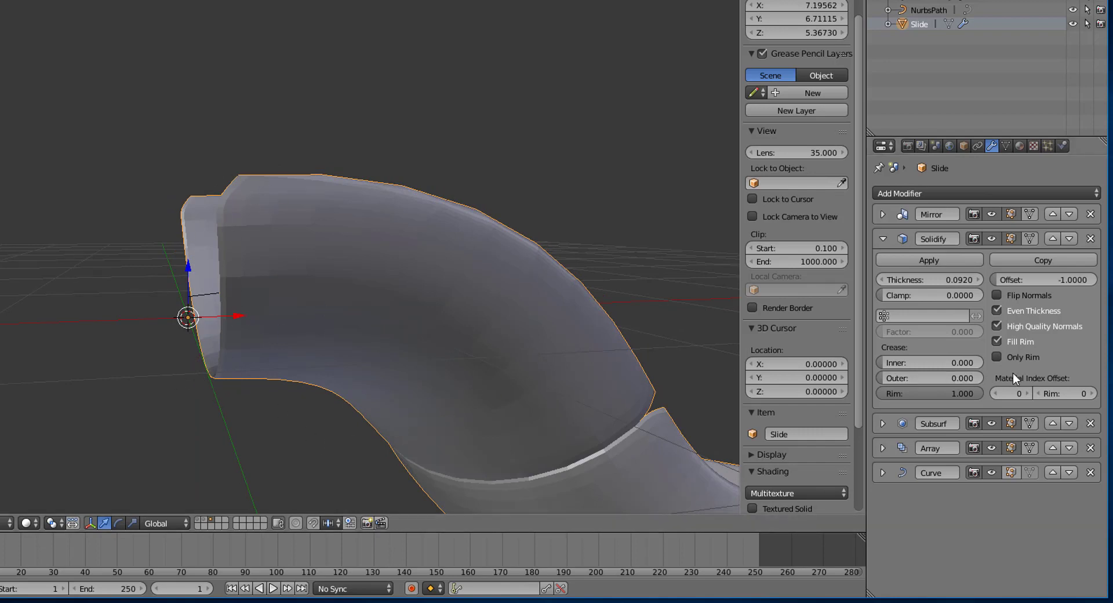